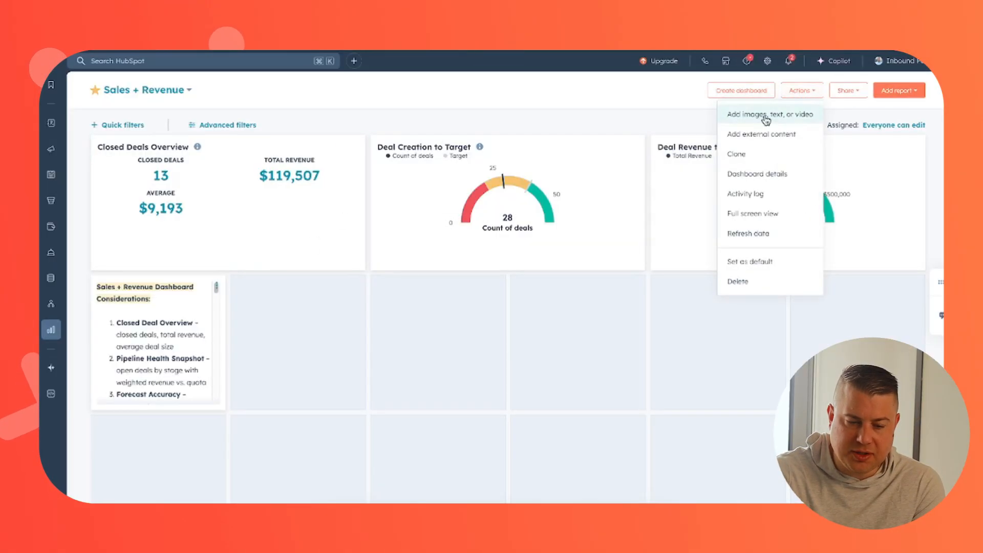
- Scroll the Sales + Revenue dashboard and open Deal Revenue to Target in the editor
left_click(768, 114)
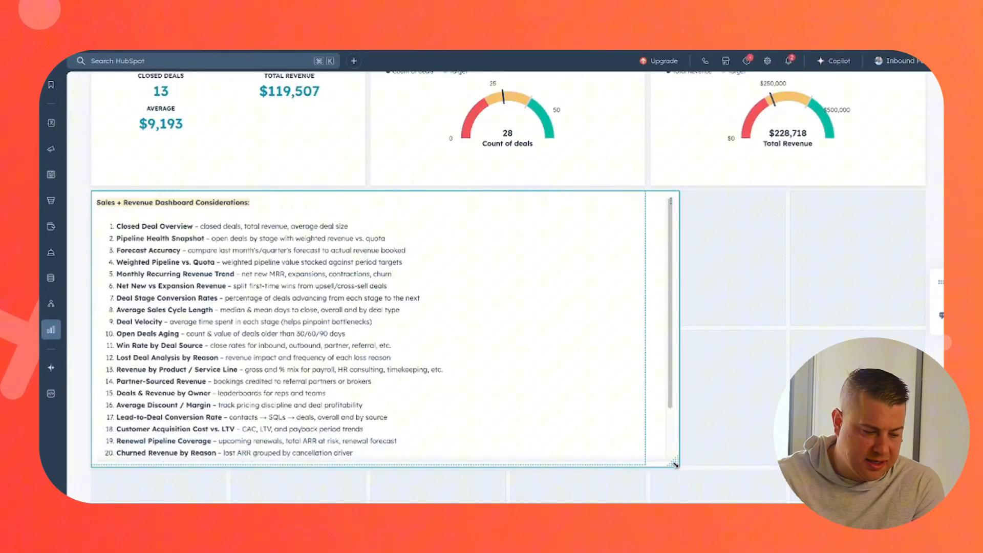
scroll("down", 3)
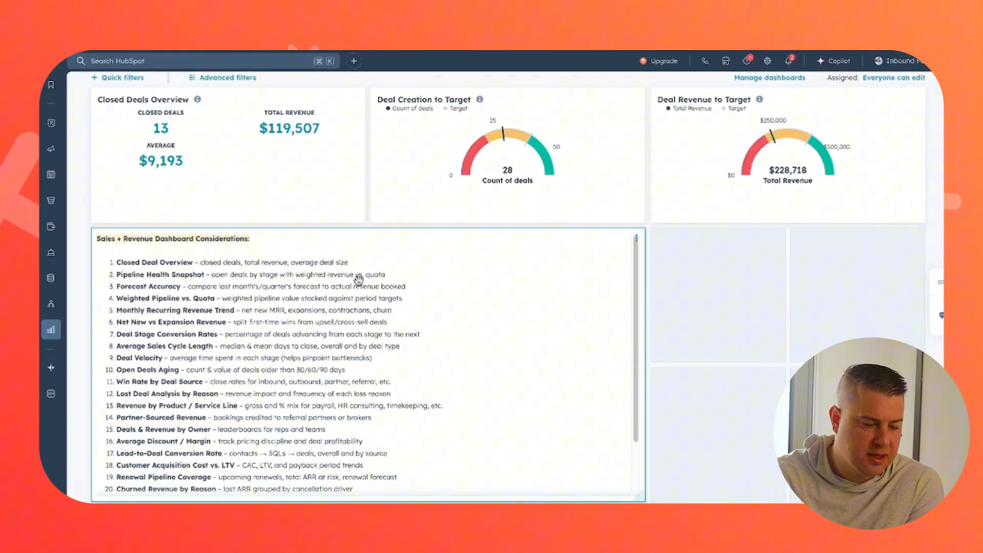
scroll("down", 3)
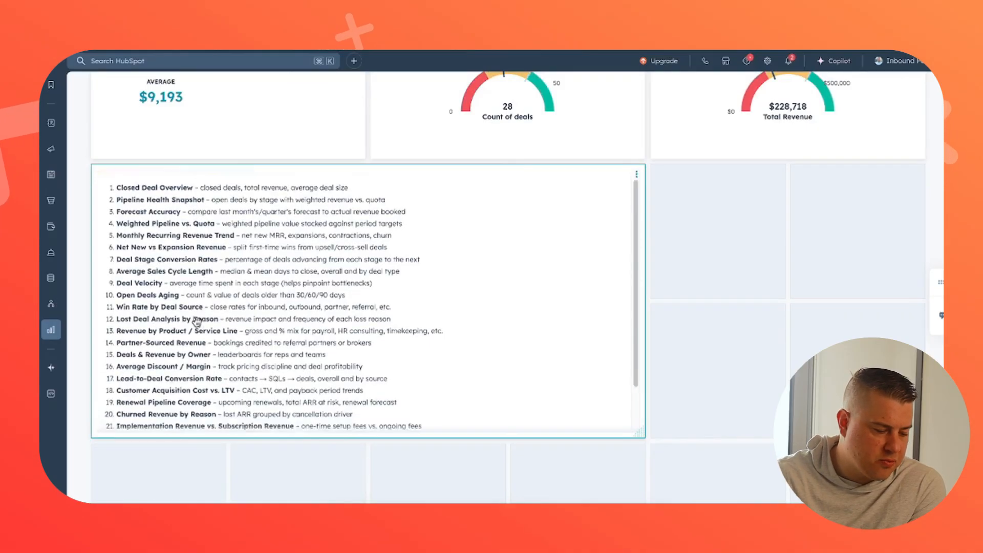
scroll("down", 3)
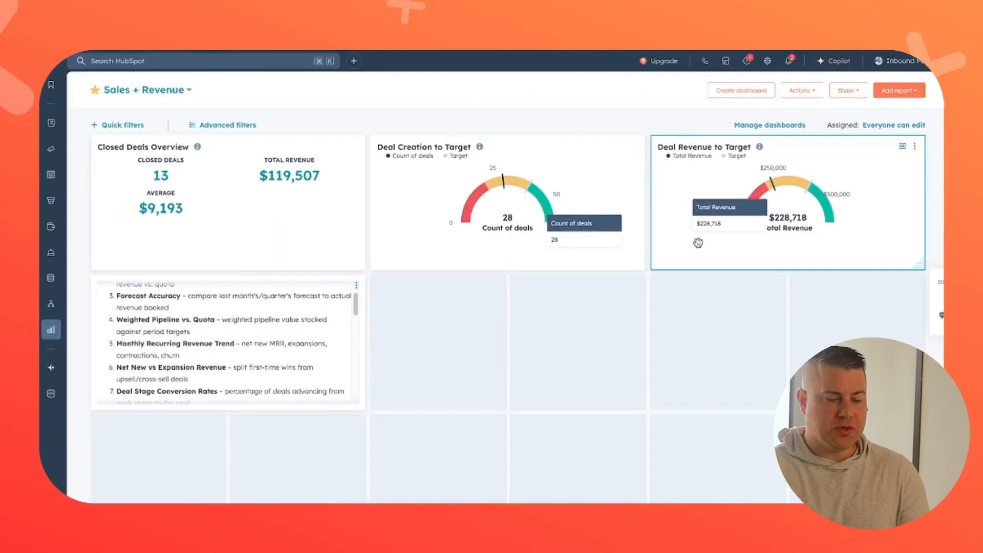
mouse_move(390, 107)
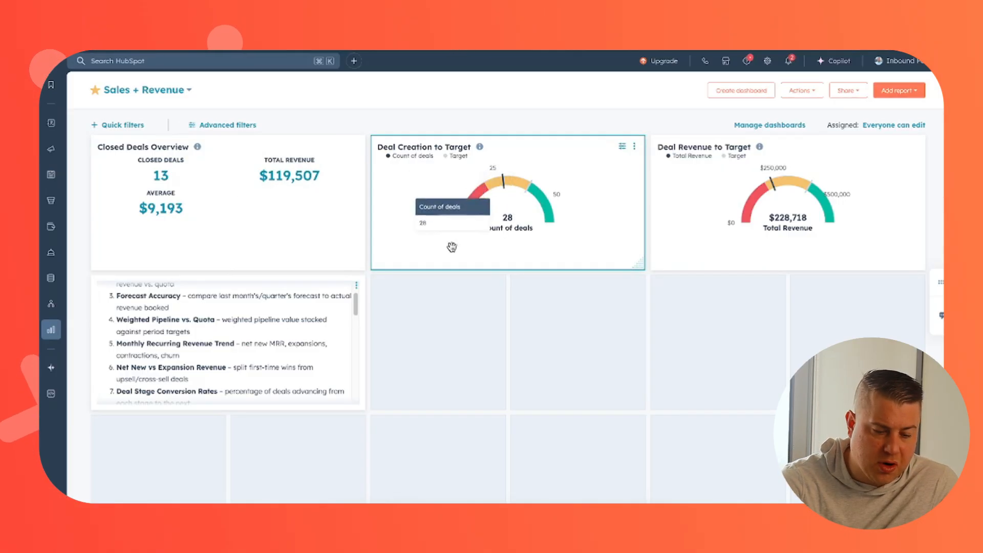
mouse_move(501, 232)
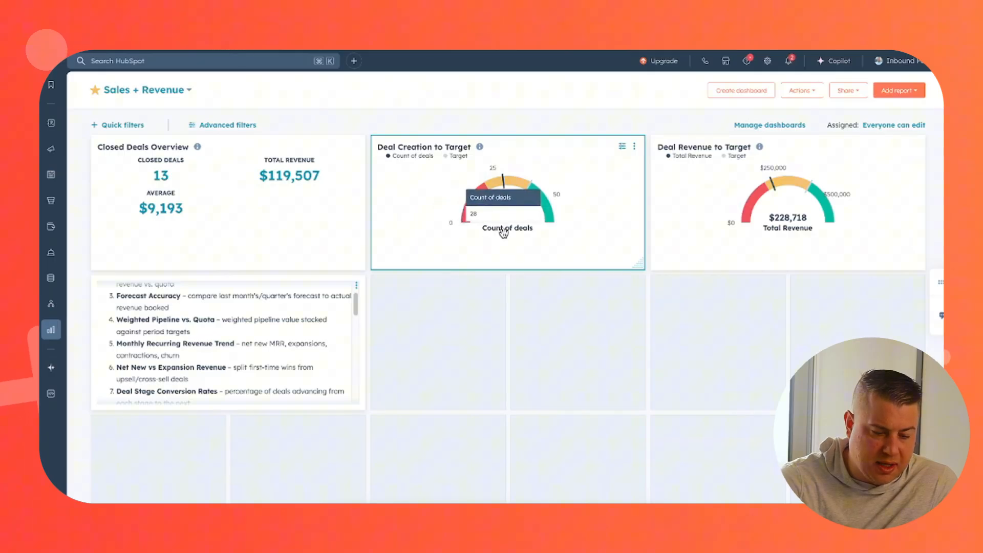
mouse_move(424, 260)
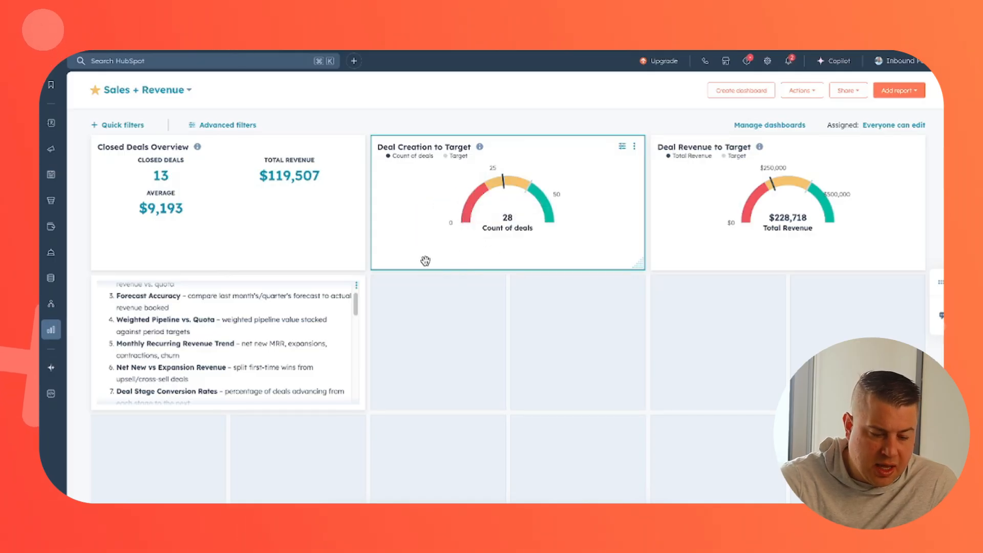
mouse_move(529, 184)
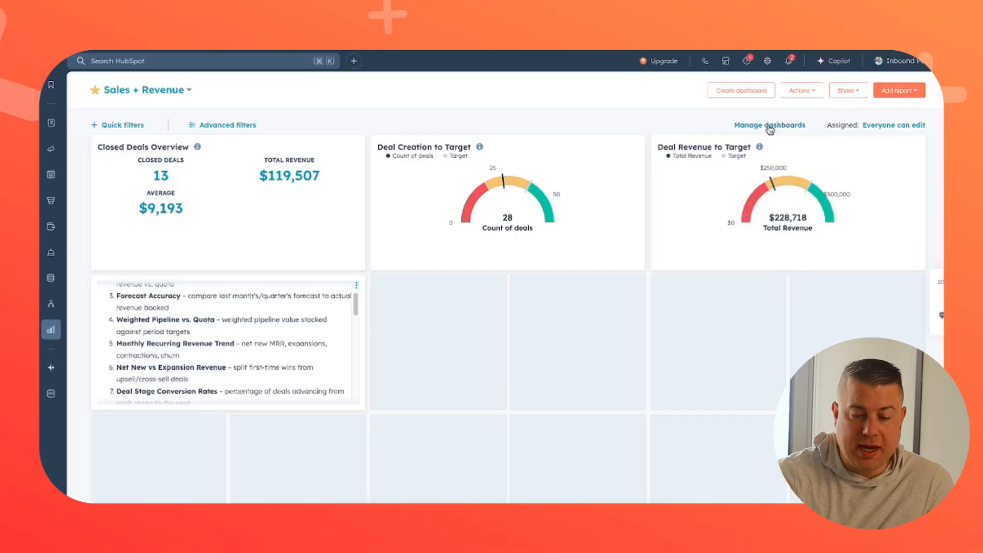
left_click(898, 89)
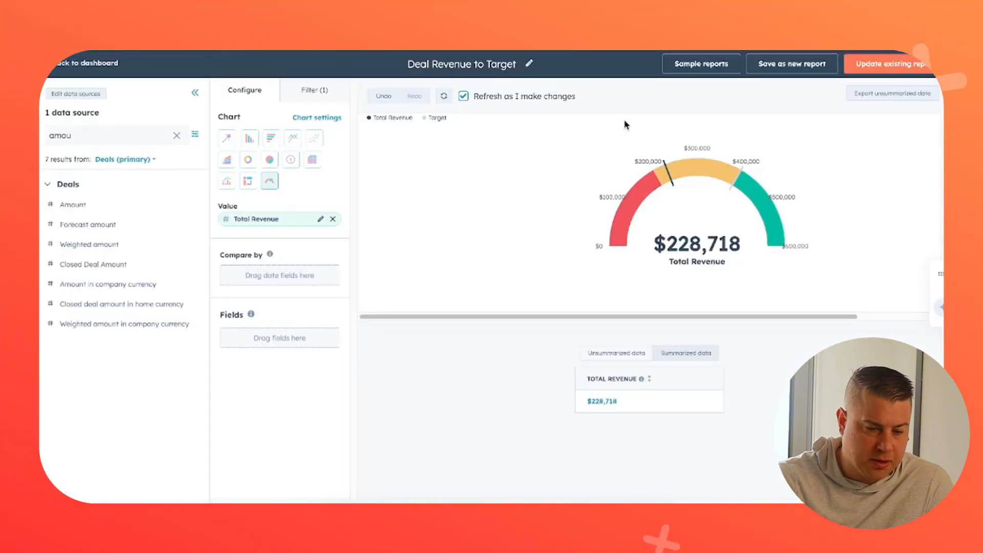
mouse_move(707, 229)
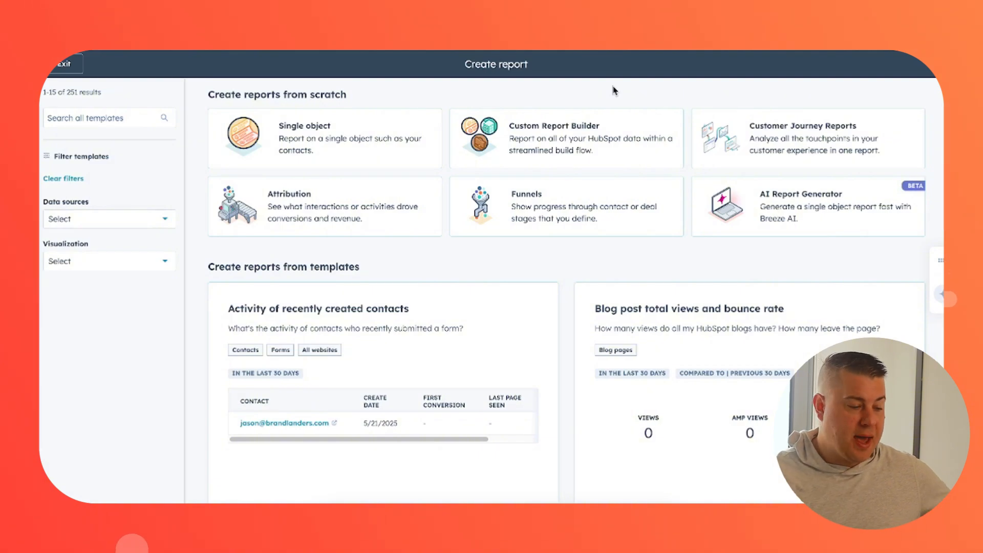
- Search the report template library for 'pipeline' and 'dd'
scroll("down", 3)
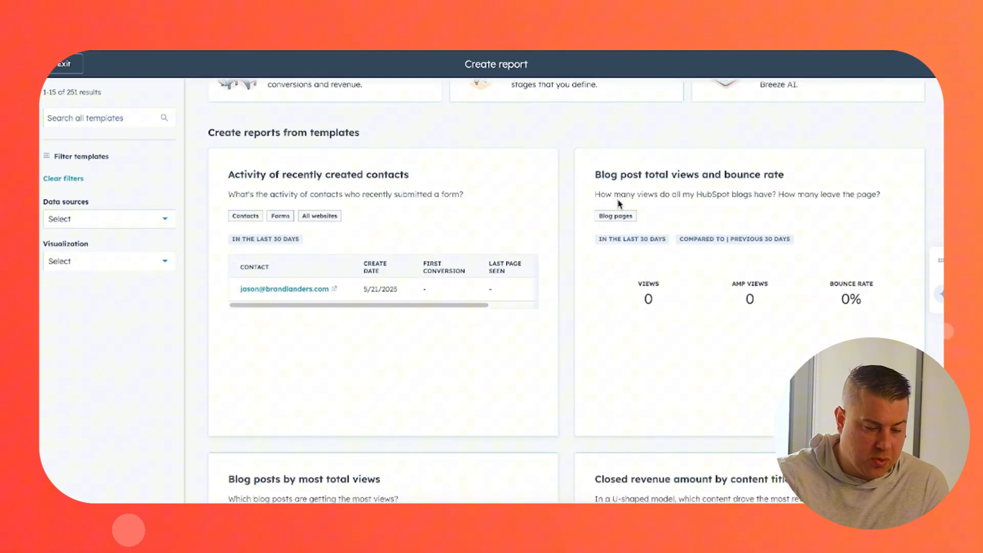
scroll("down", 3)
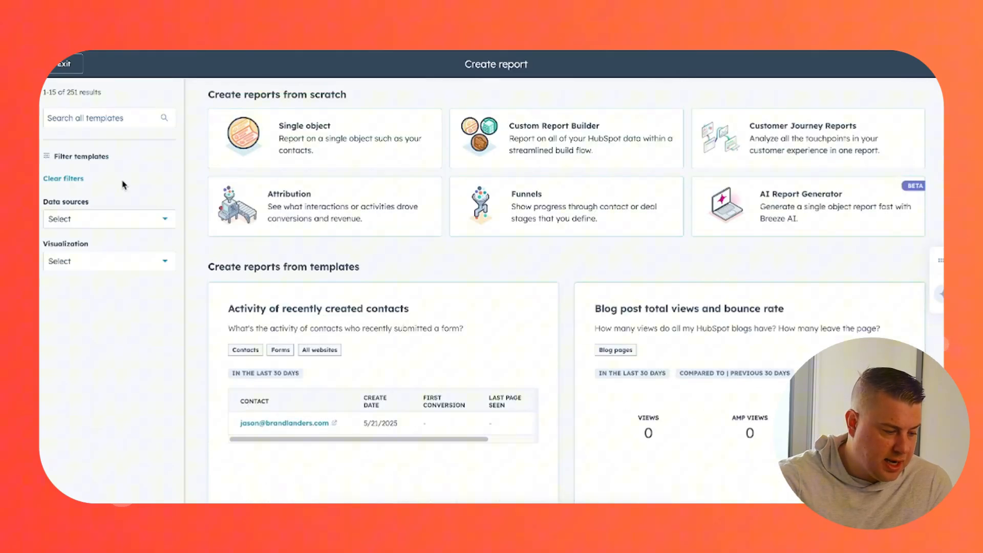
left_click(109, 118)
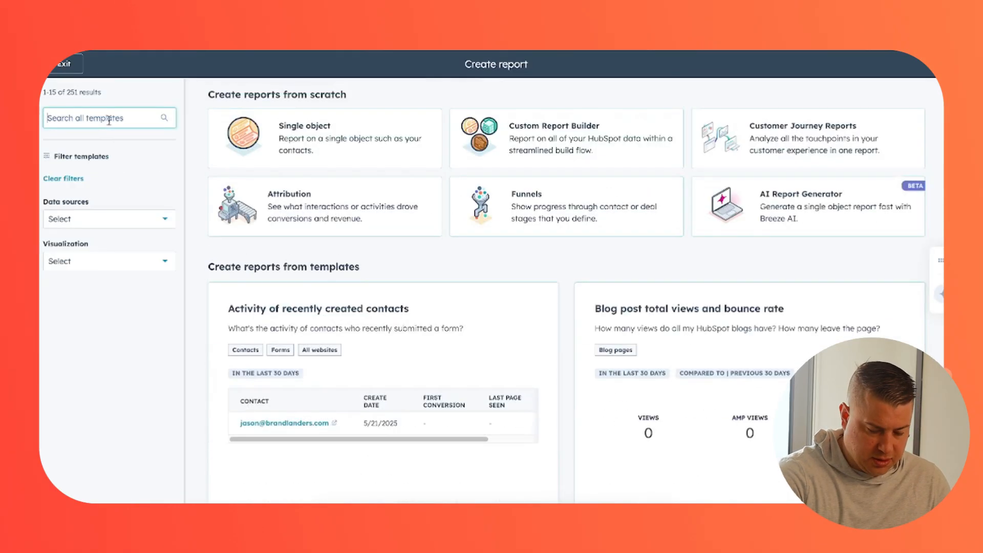
type("pipeline")
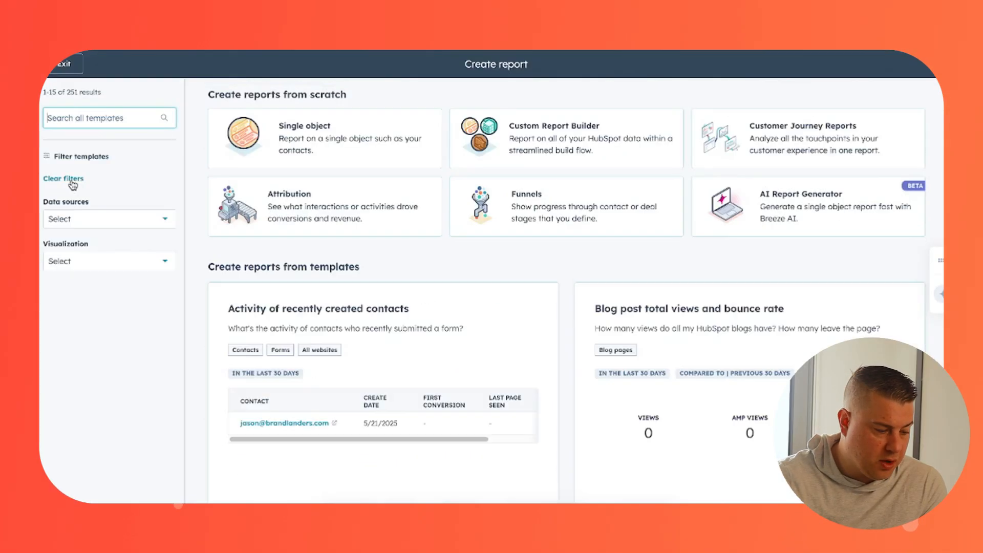
type("dd")
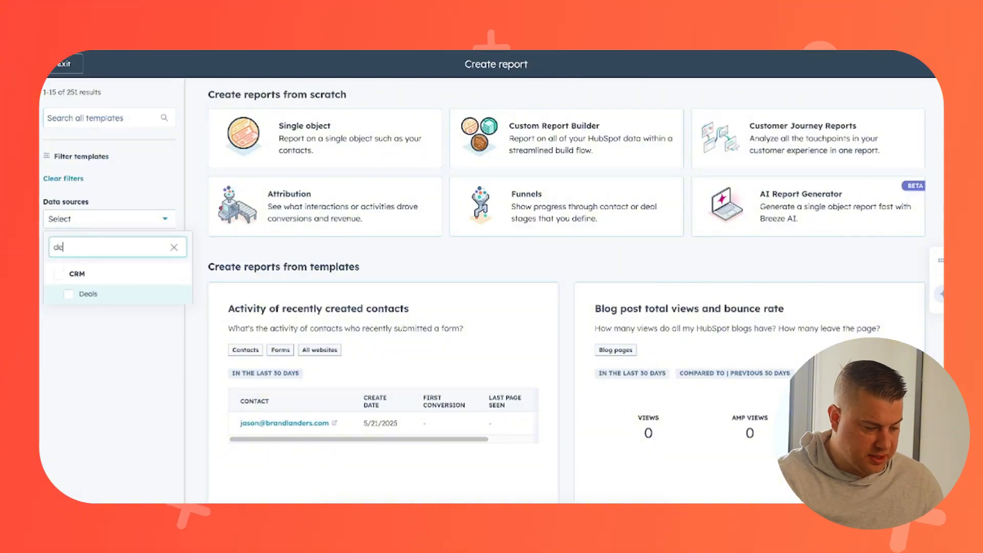
- Filter templates to the Deals data source and browse to Deal amount average by rep
left_click(67, 294)
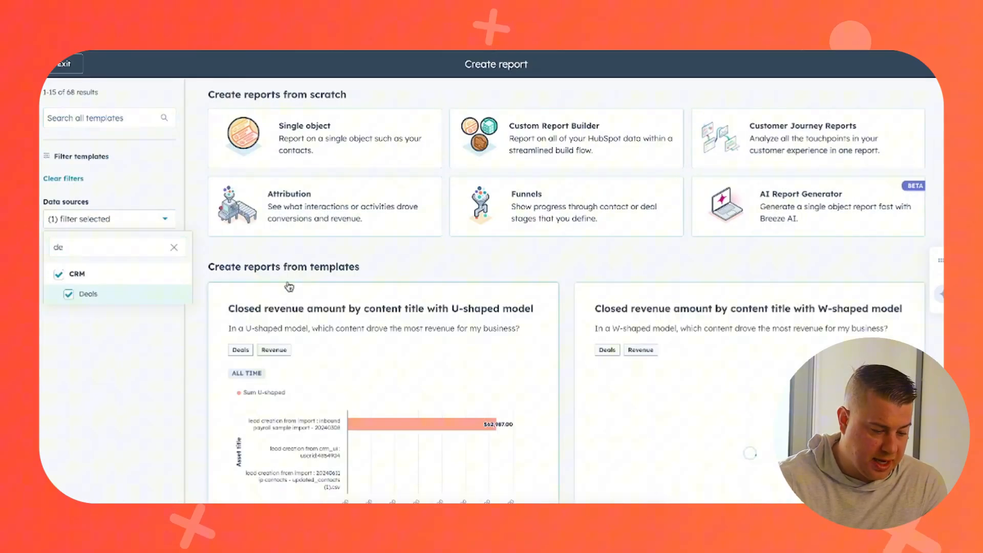
scroll("down", 3)
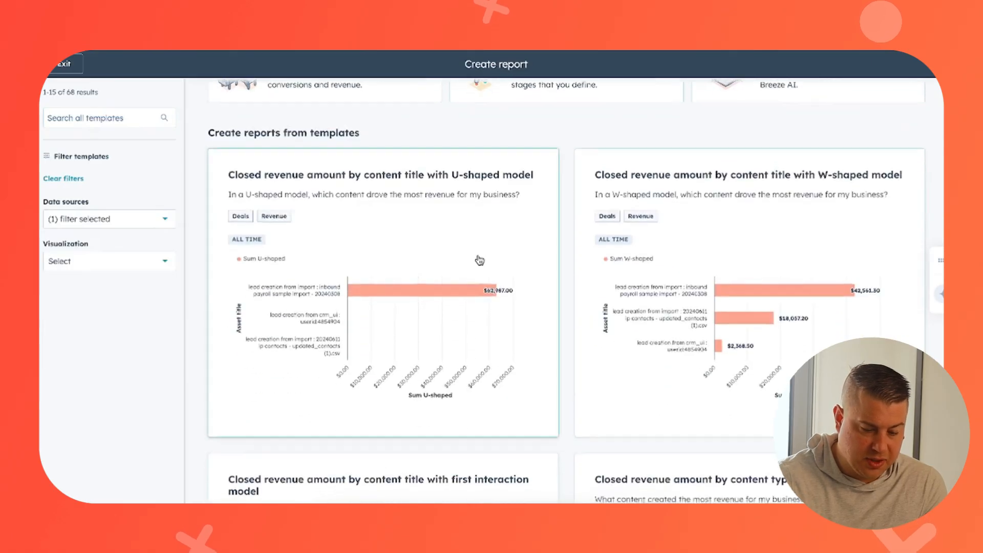
scroll("down", 3)
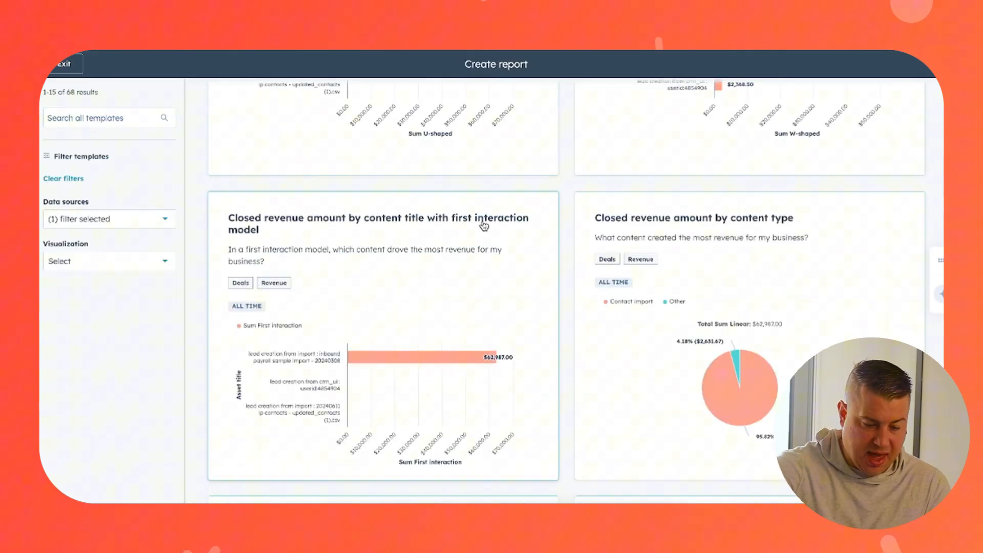
scroll("down", 3)
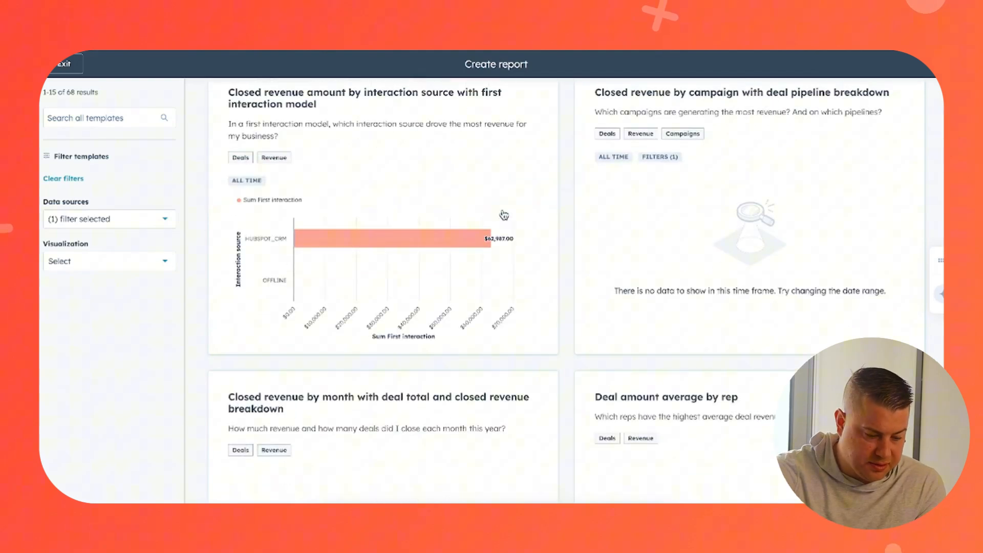
scroll("down", 3)
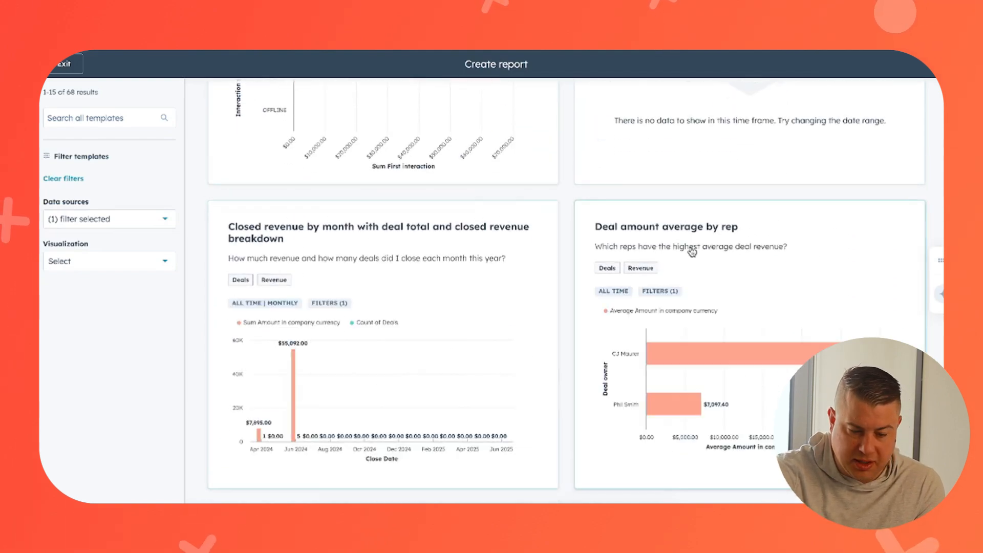
scroll("down", 3)
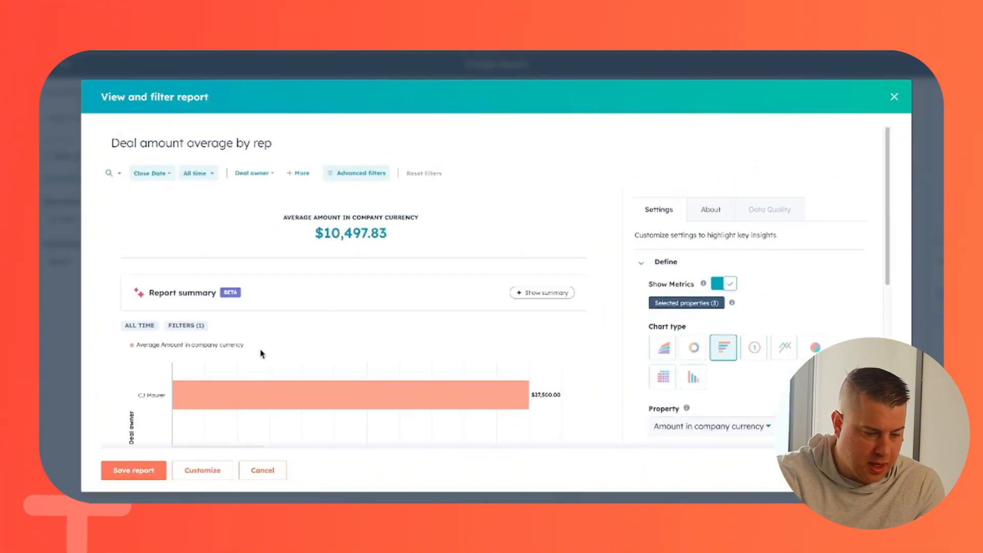
- Save the Deal amount average by rep template to the existing Sales + Revenue dashboard
left_click(133, 470)
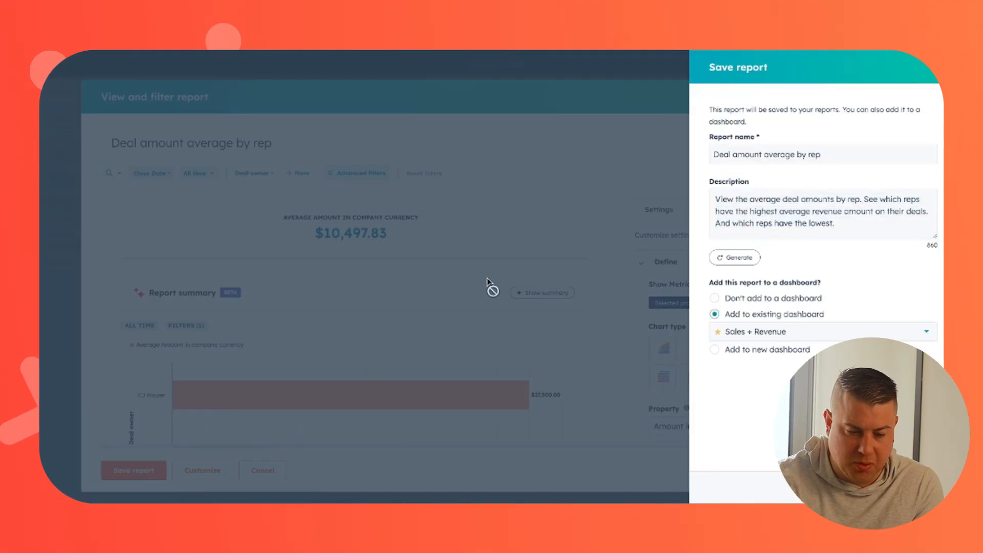
left_click(134, 469)
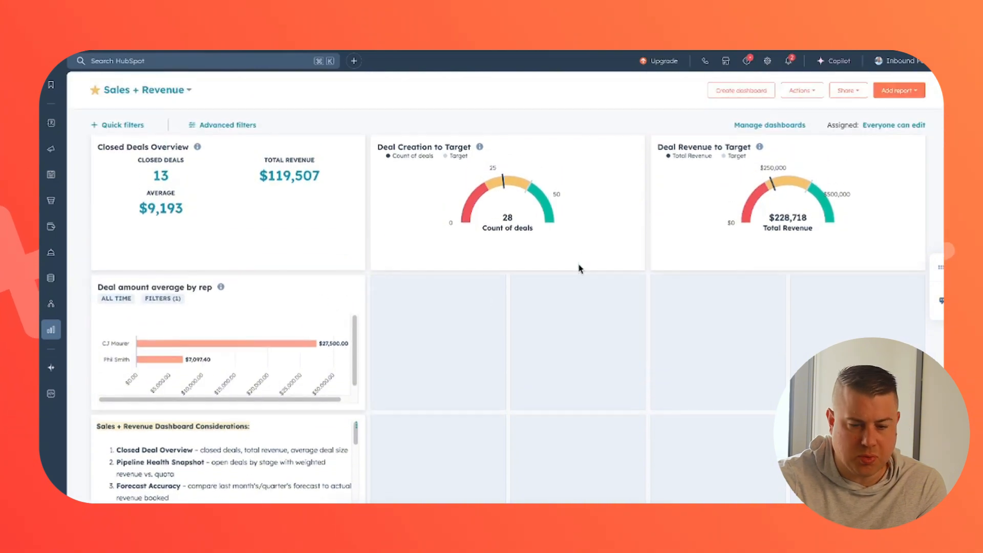
mouse_move(695, 179)
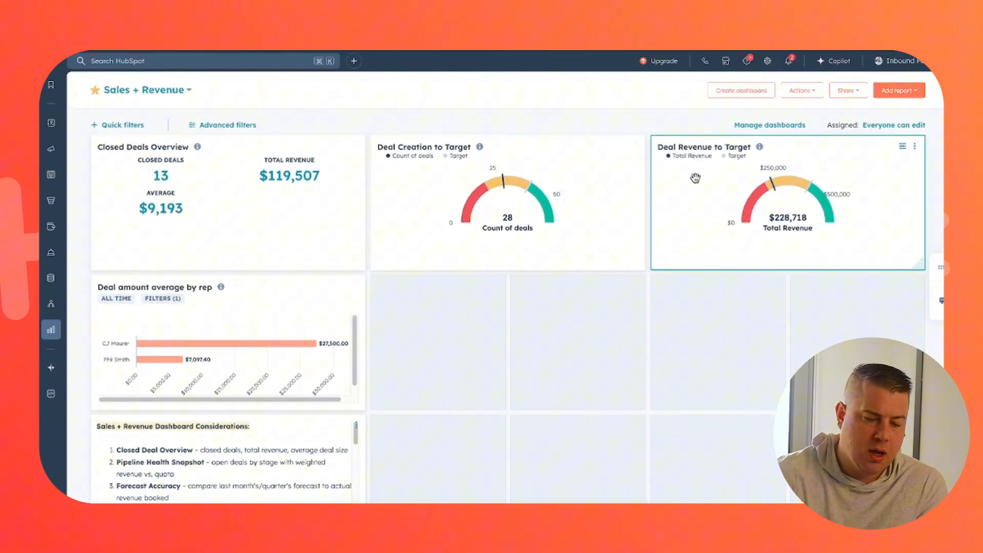
- Create a new single-object report using Deals as its data source
left_click(898, 89)
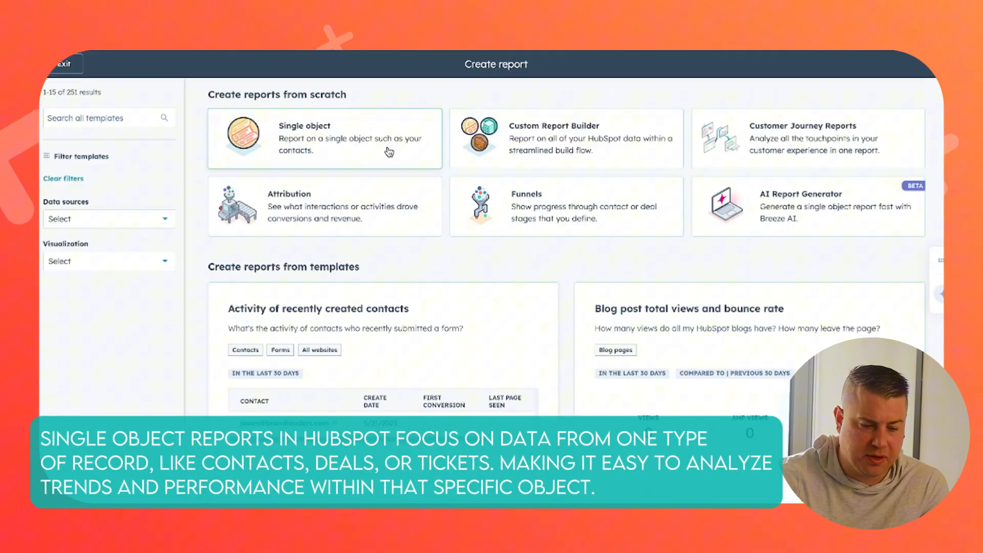
left_click(324, 138)
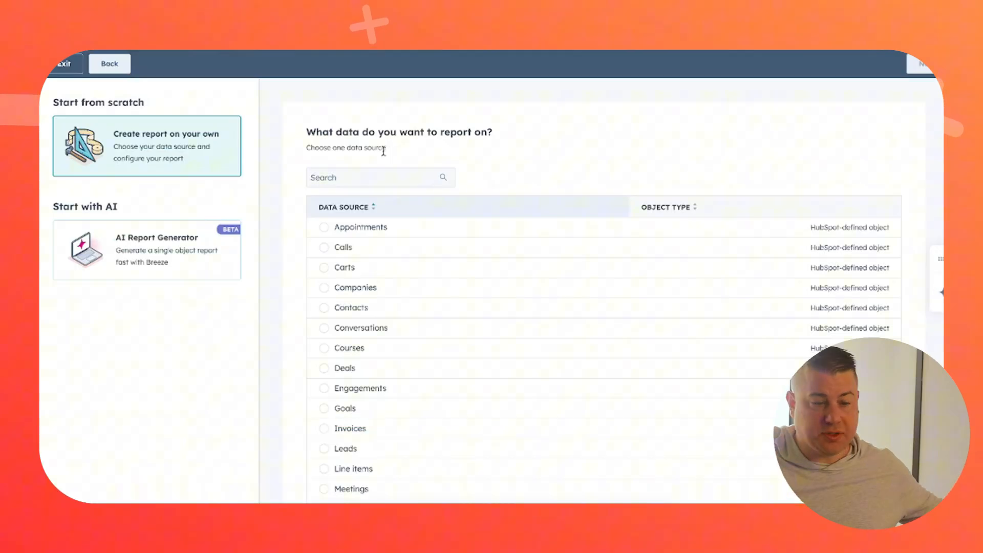
mouse_move(549, 149)
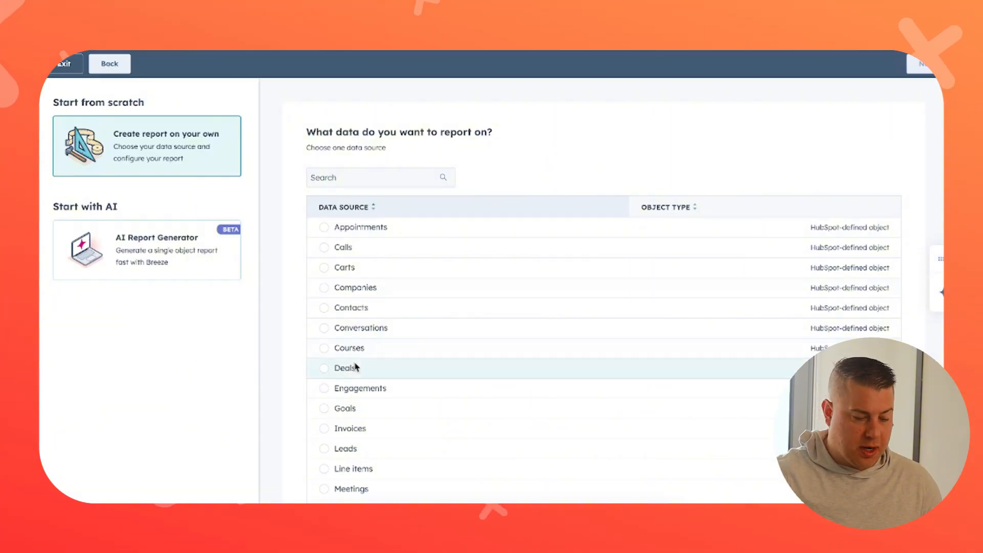
left_click(324, 368)
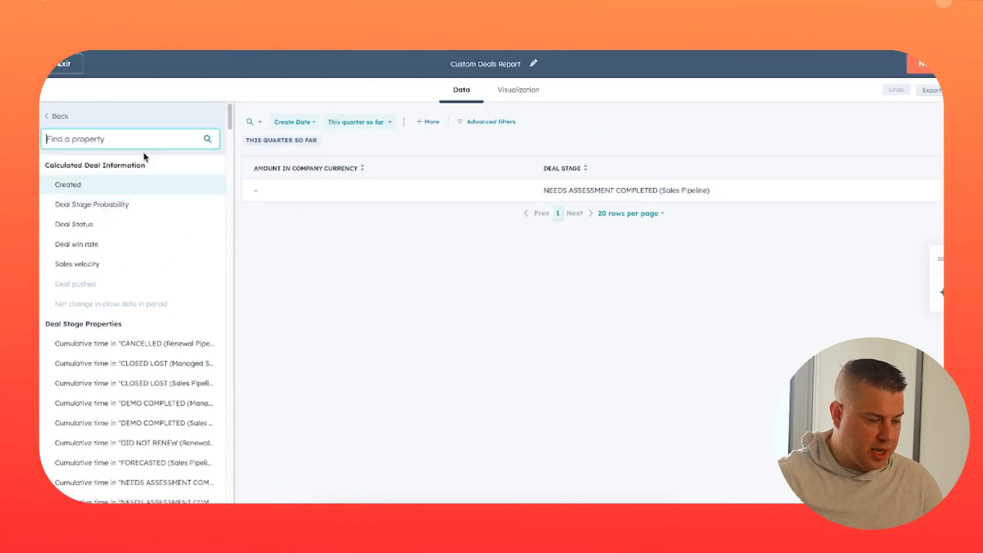
- Add the Source property and chart Count of Deals by Source as columns for All time
type("sourc")
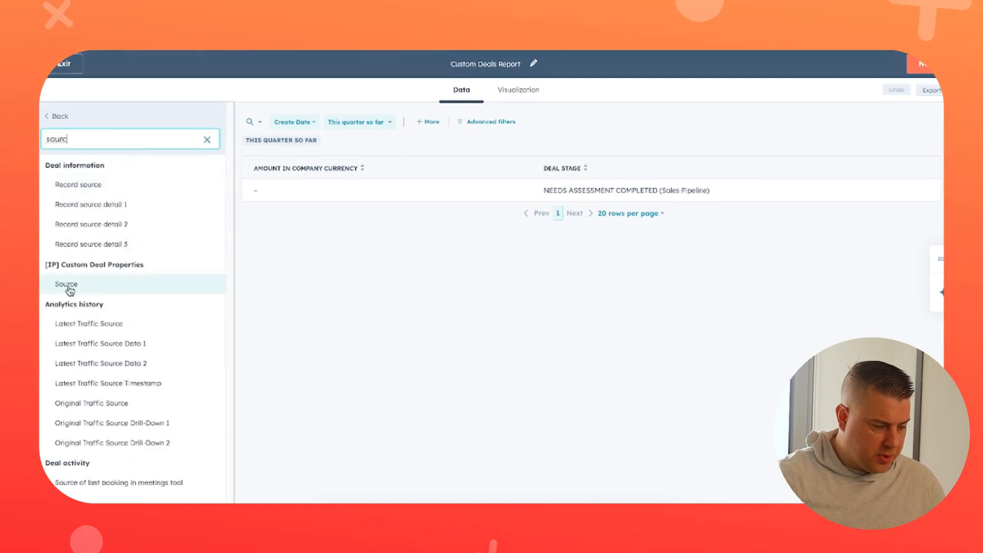
left_click(65, 285)
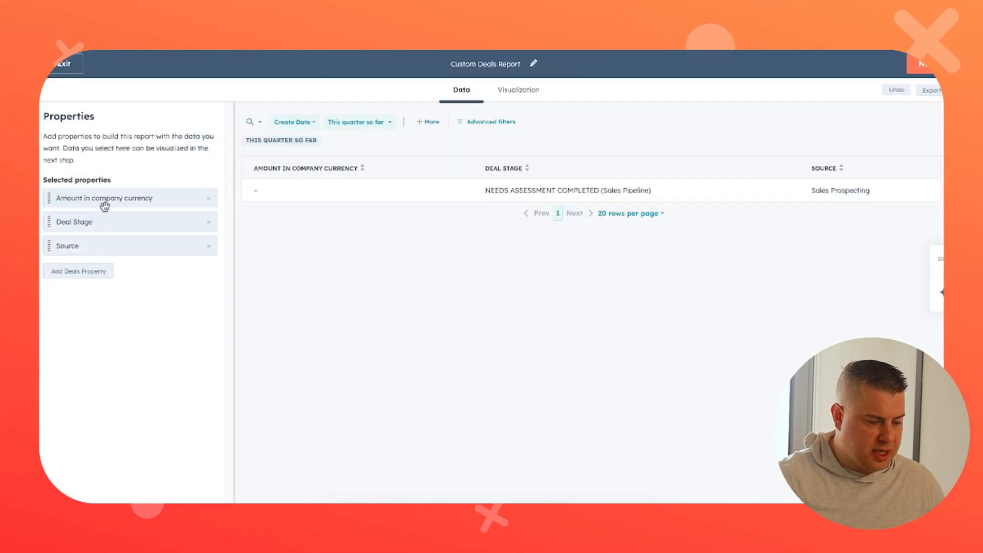
left_click(518, 90)
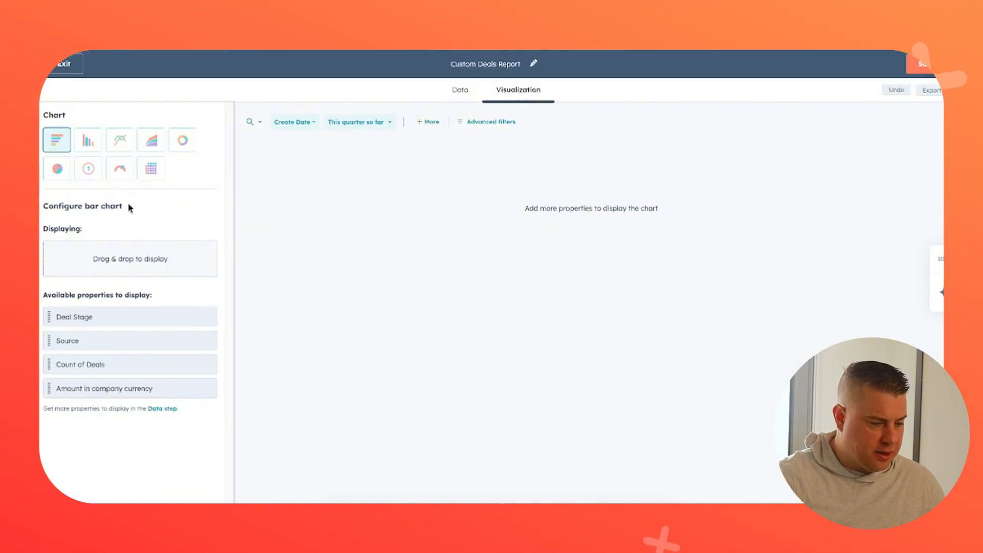
left_click(87, 139)
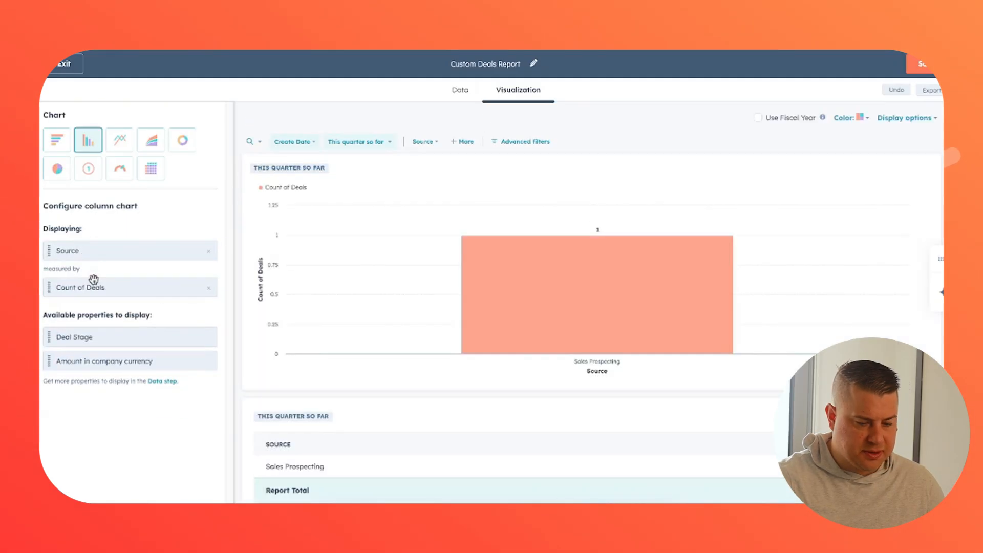
left_click(294, 142)
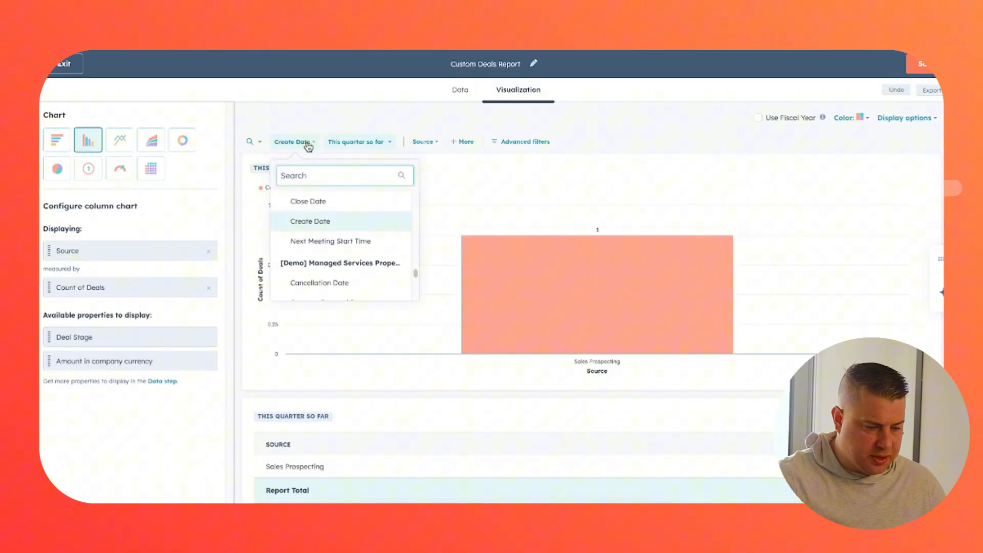
left_click(357, 141)
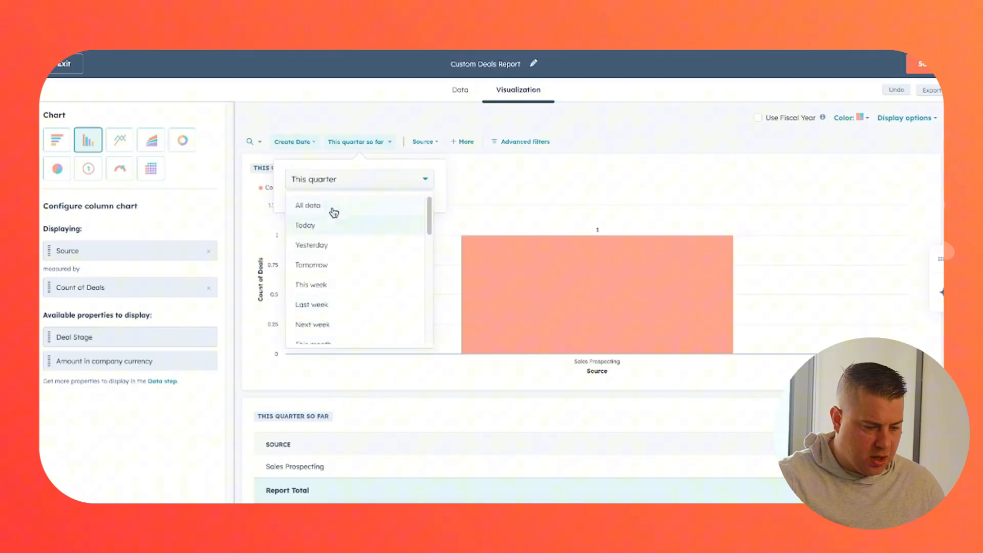
left_click(307, 205)
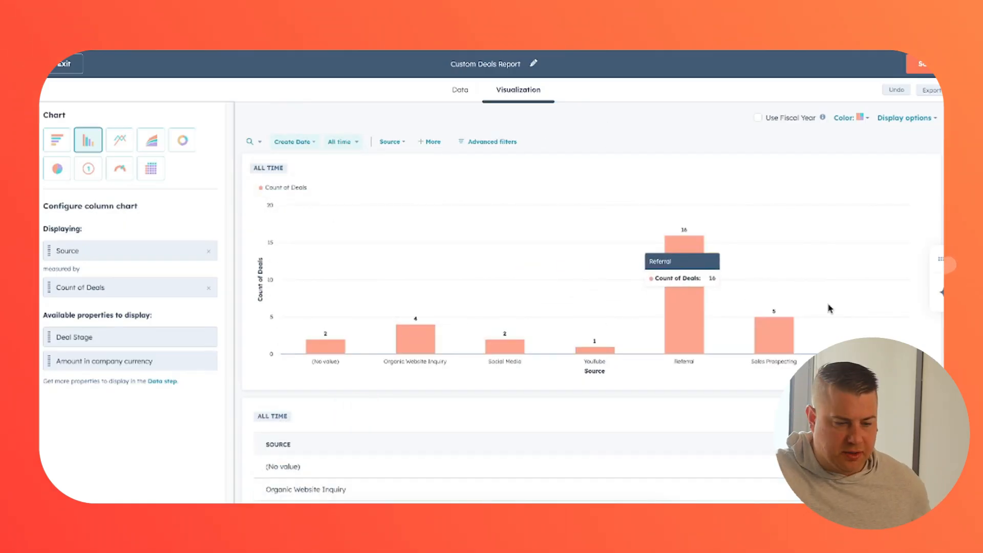
- Name the report 'All Deals Created by Source' and save it to Sales + Revenue
left_click(483, 64)
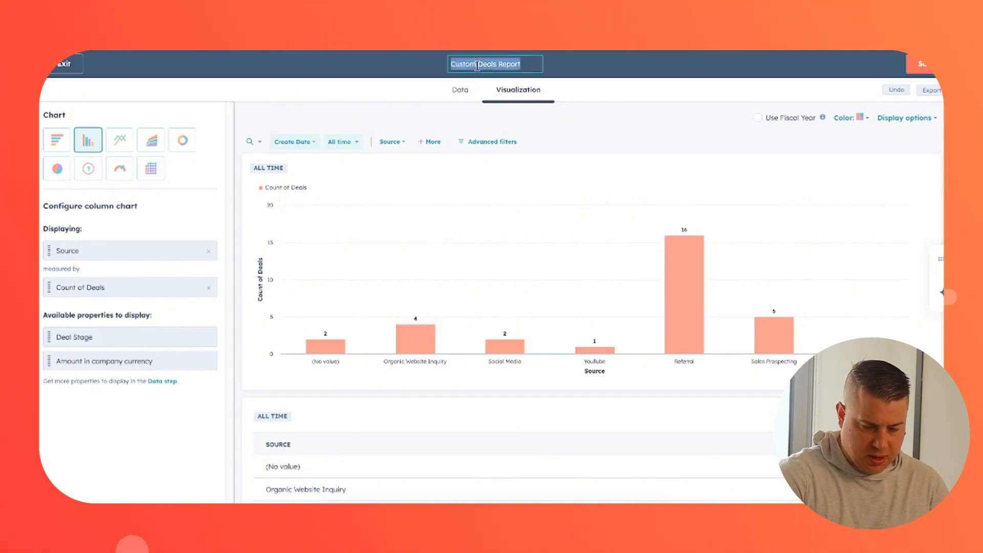
type("All Deals Created by Source")
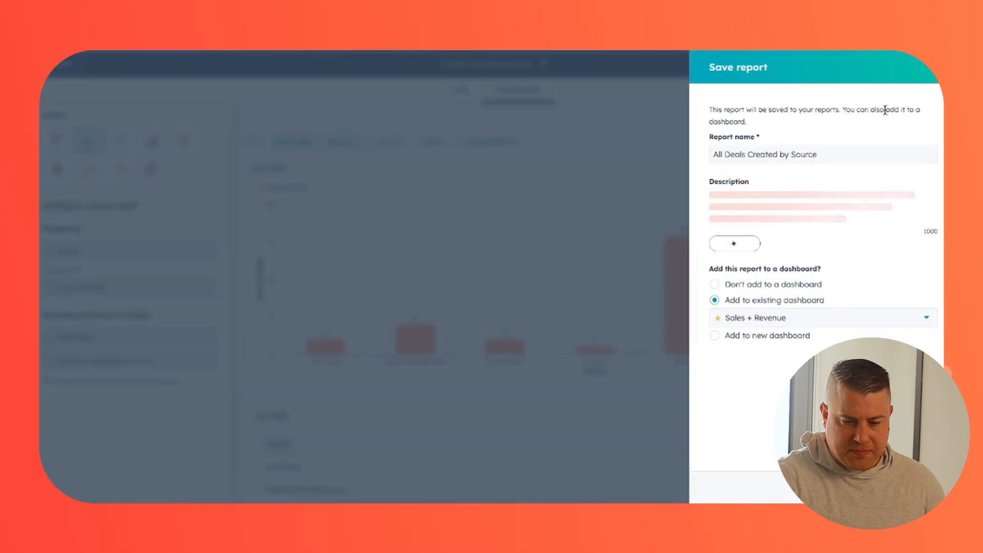
left_click(734, 243)
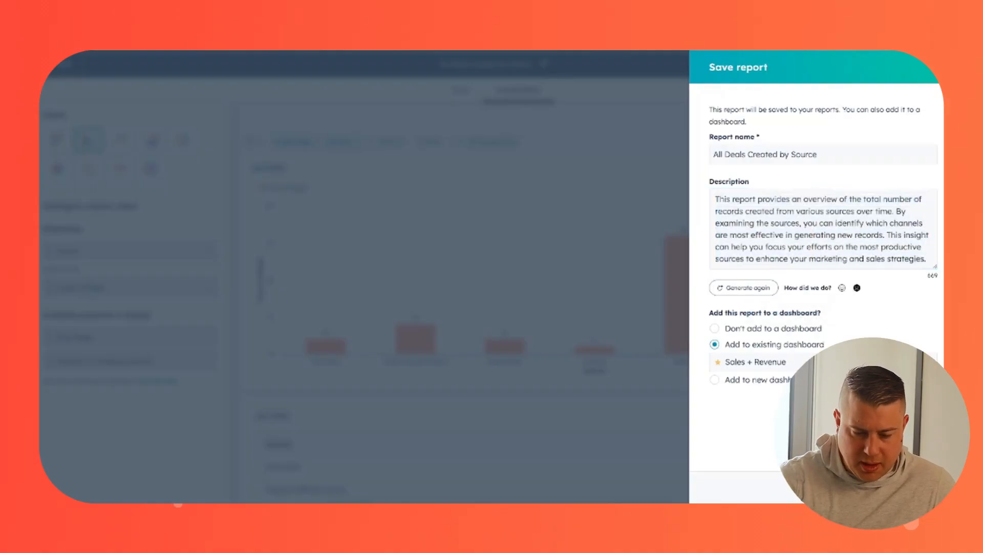
mouse_move(876, 320)
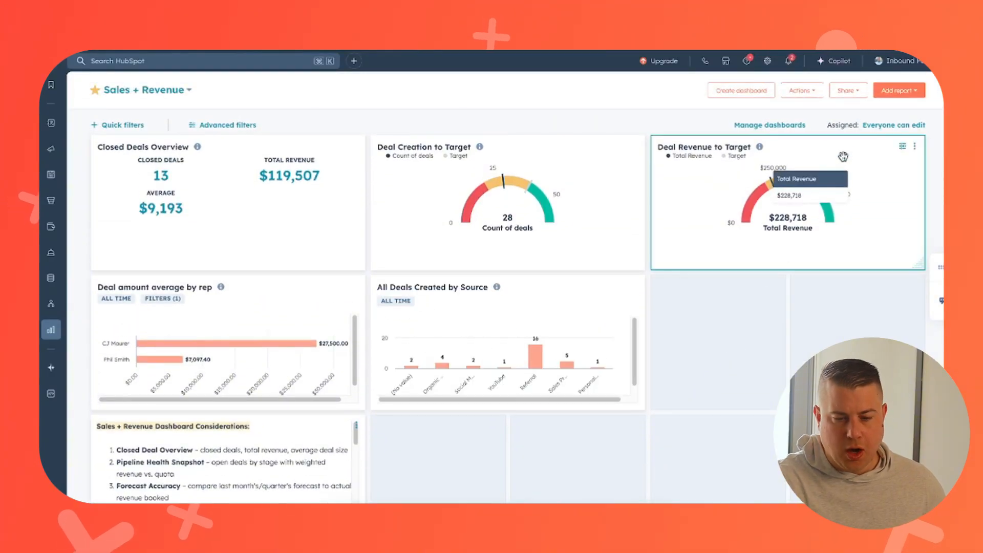
mouse_move(884, 135)
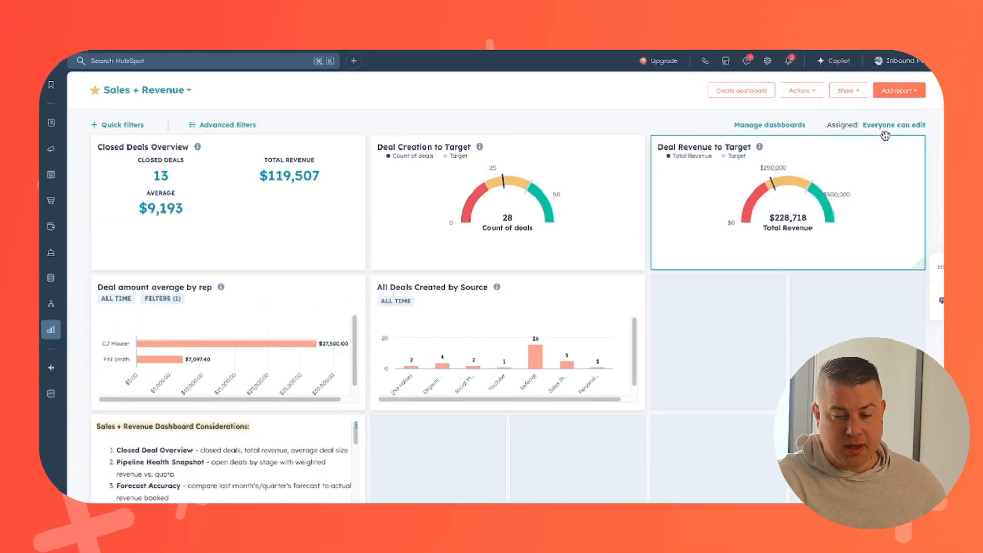
- Add a new report to the dashboard using the Custom Report Builder
left_click(897, 90)
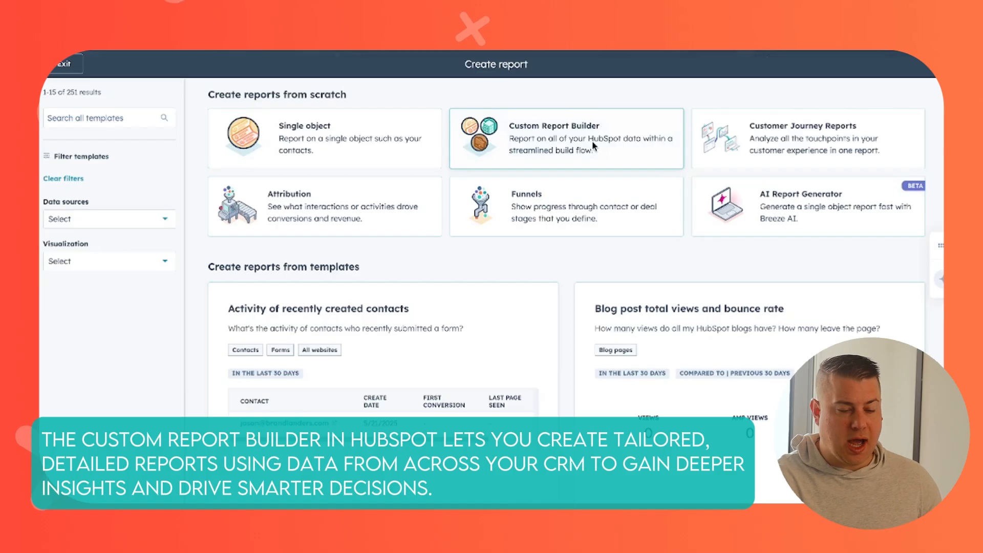
left_click(565, 137)
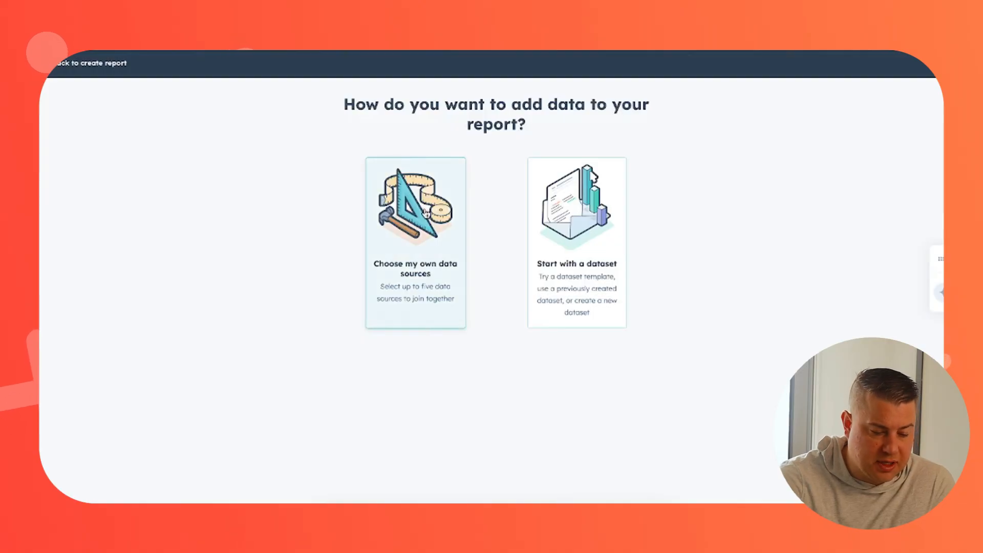
- Choose custom data sources and set Deals as the primary source
left_click(416, 244)
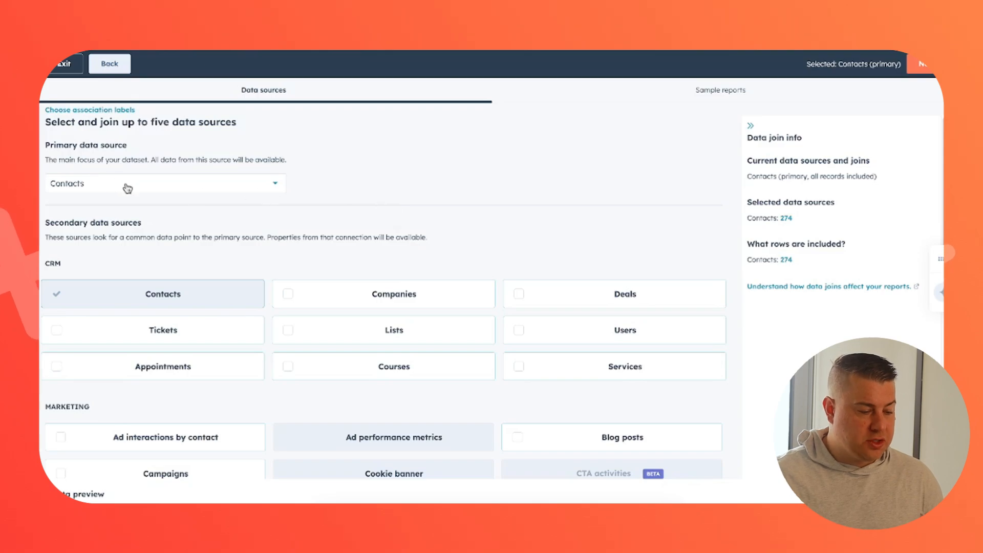
type("de")
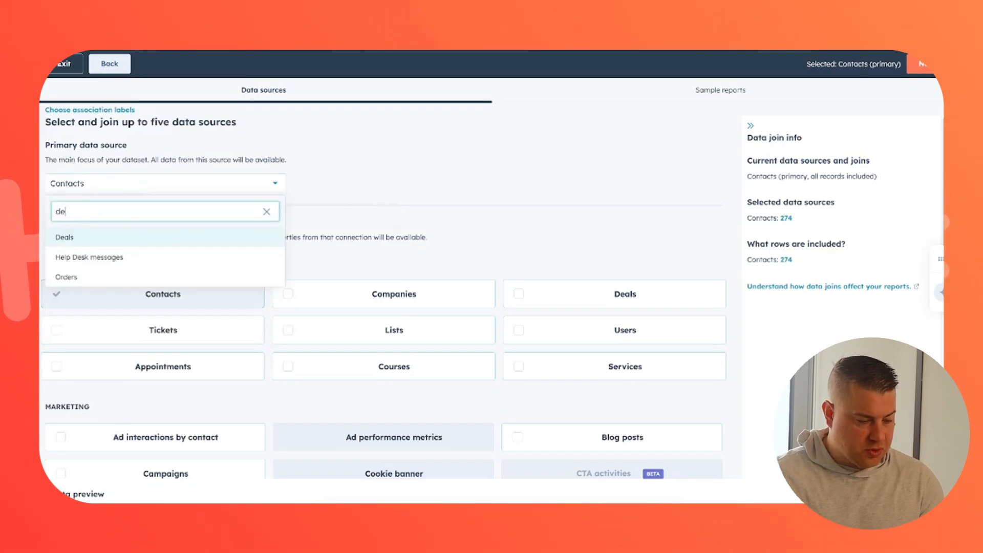
left_click(65, 237)
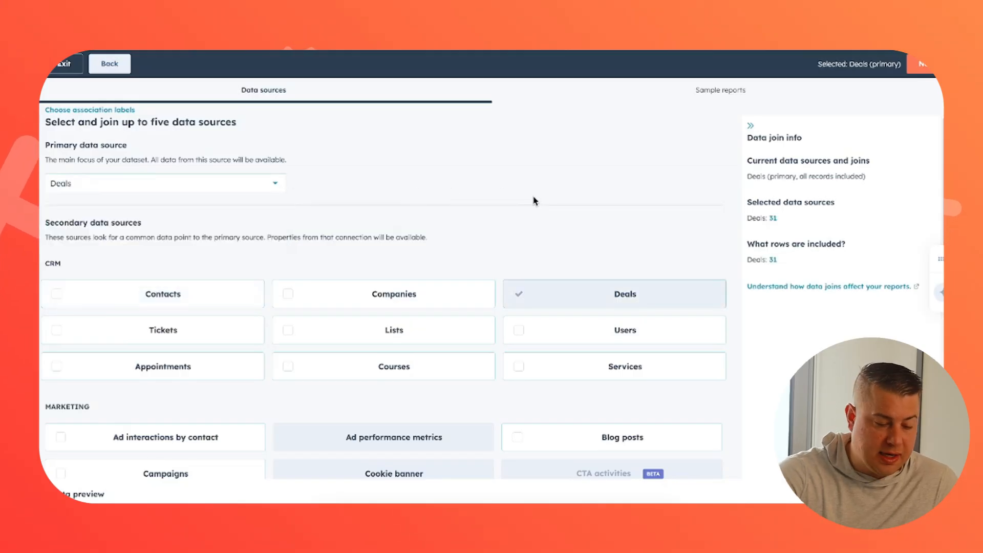
- Join Companies, Activities, Line items and Quotes, dismiss the limit warning, and continue
scroll("down", 3)
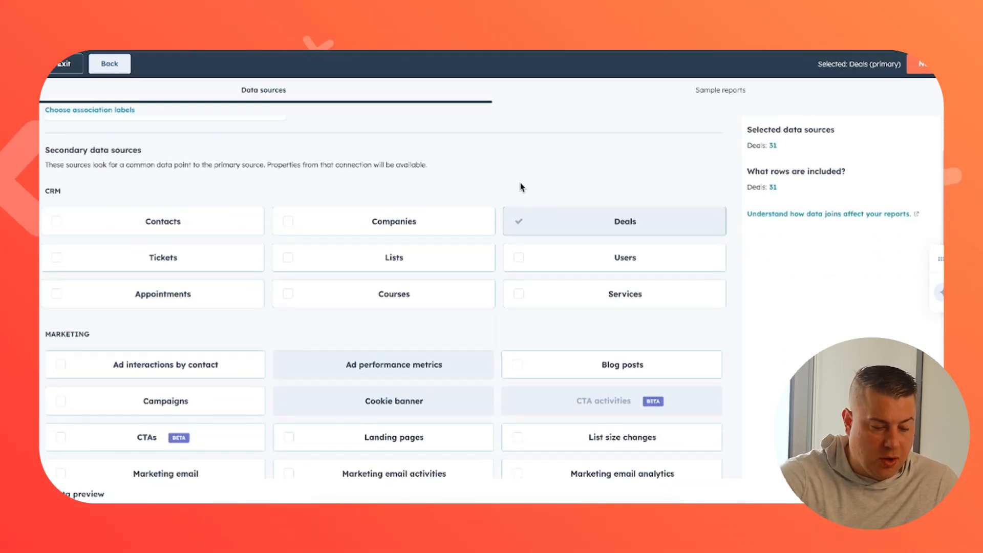
left_click(382, 220)
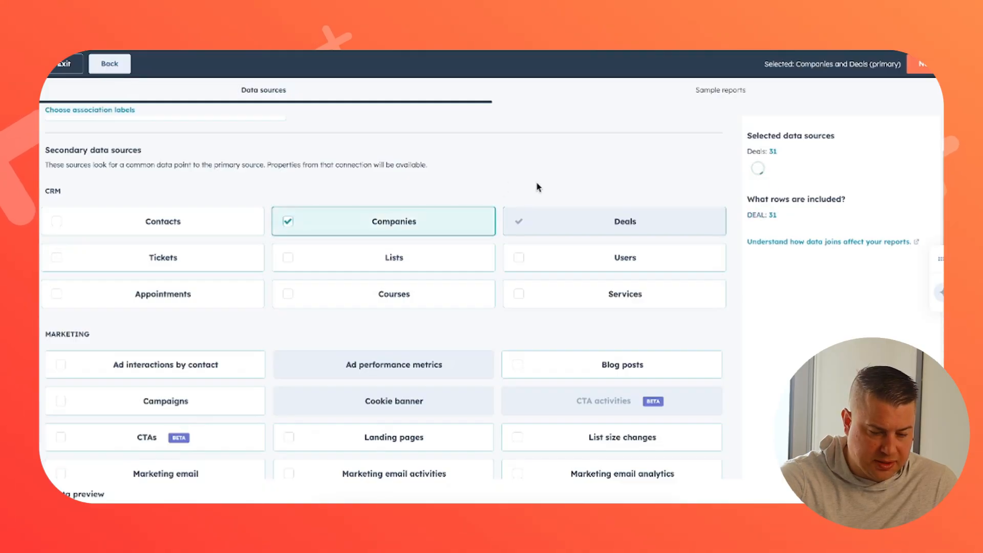
scroll("down", 3)
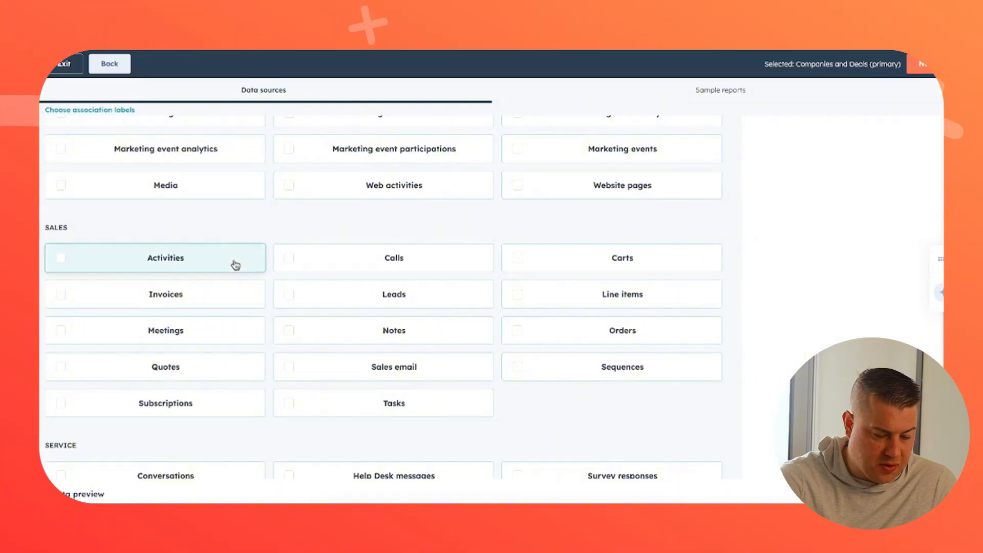
left_click(61, 257)
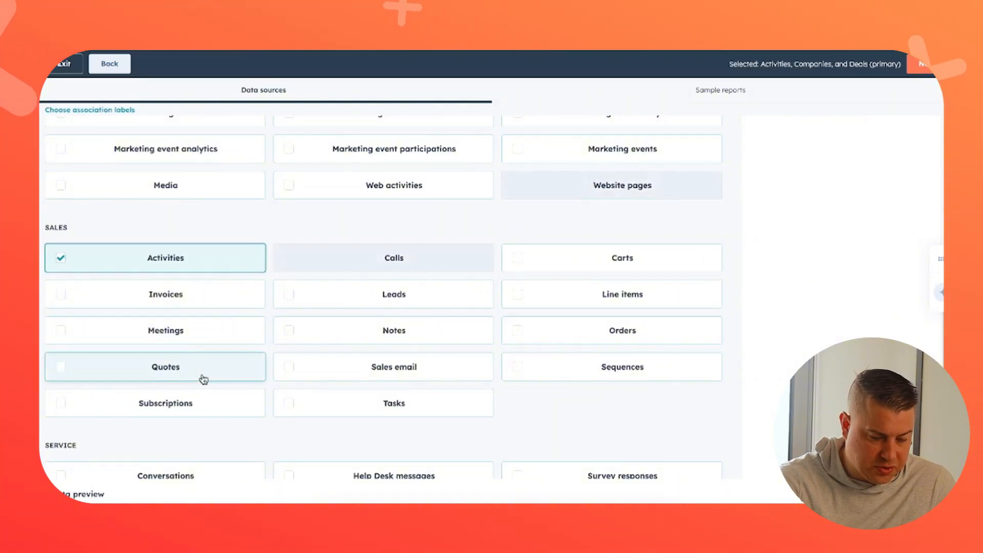
left_click(611, 294)
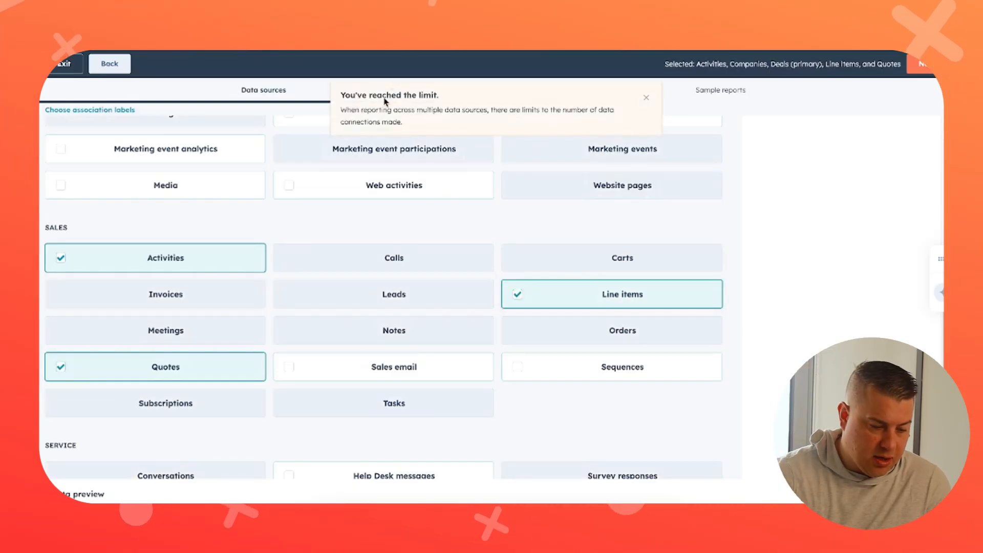
left_click(645, 98)
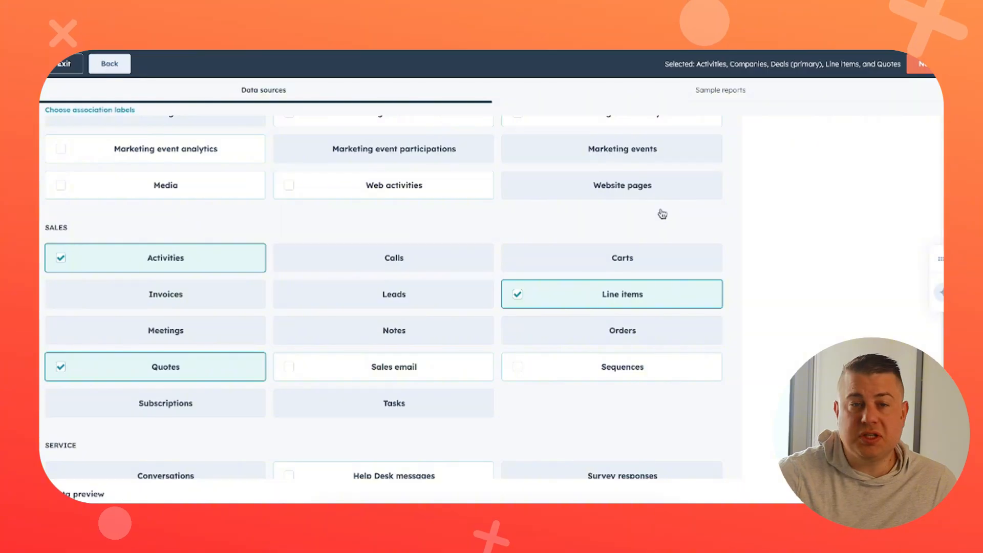
left_click(927, 63)
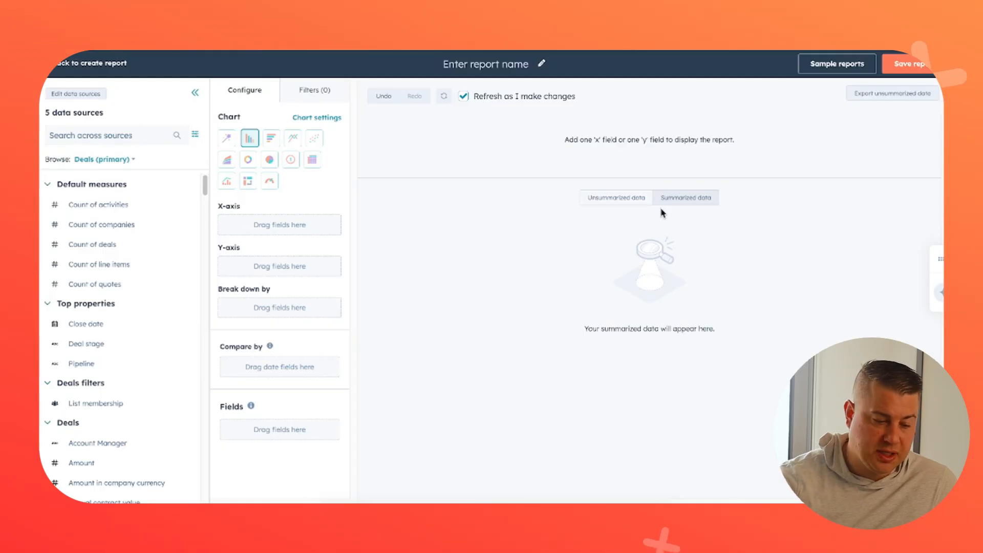
mouse_move(283, 179)
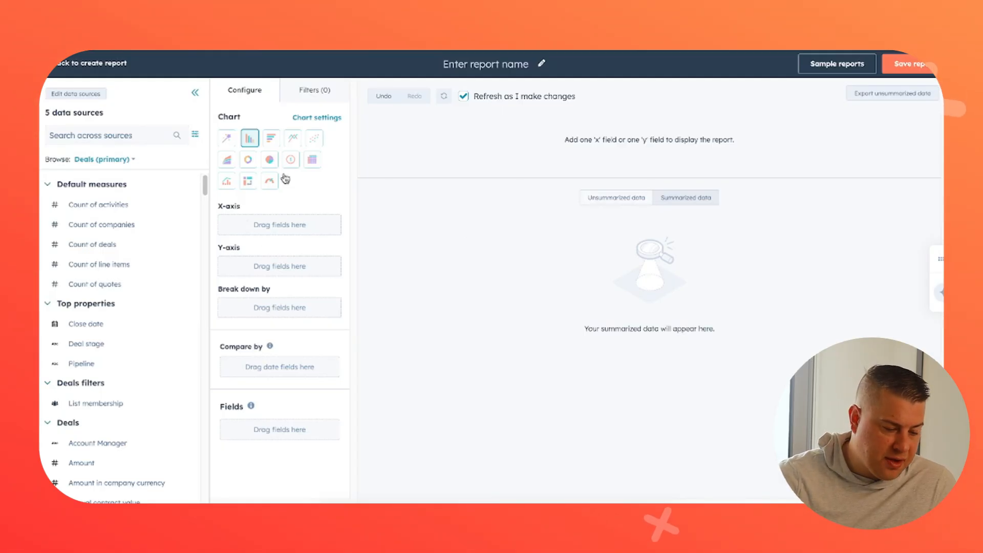
- Return to the Sales + Revenue dashboard and scroll through its gauges and charts
left_click(313, 89)
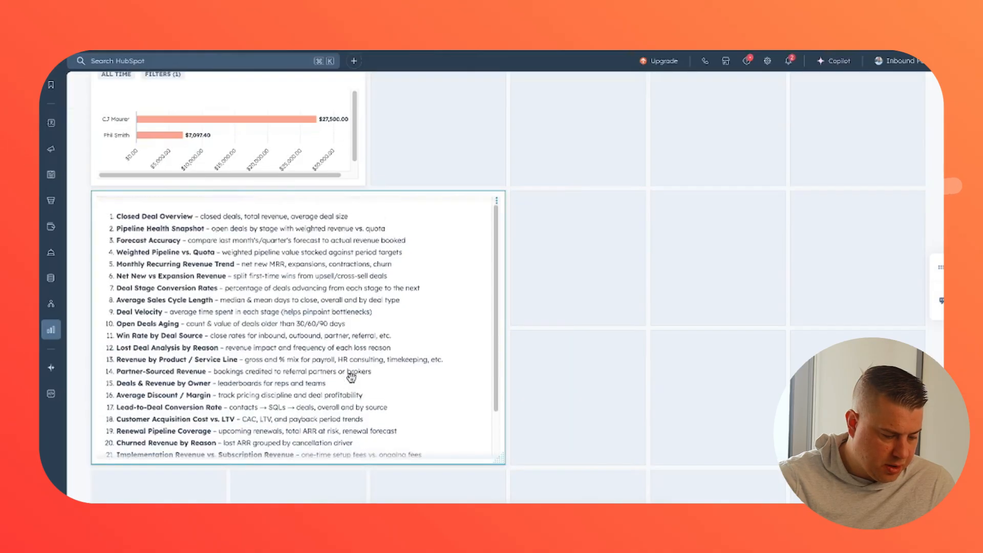
scroll("down", 3)
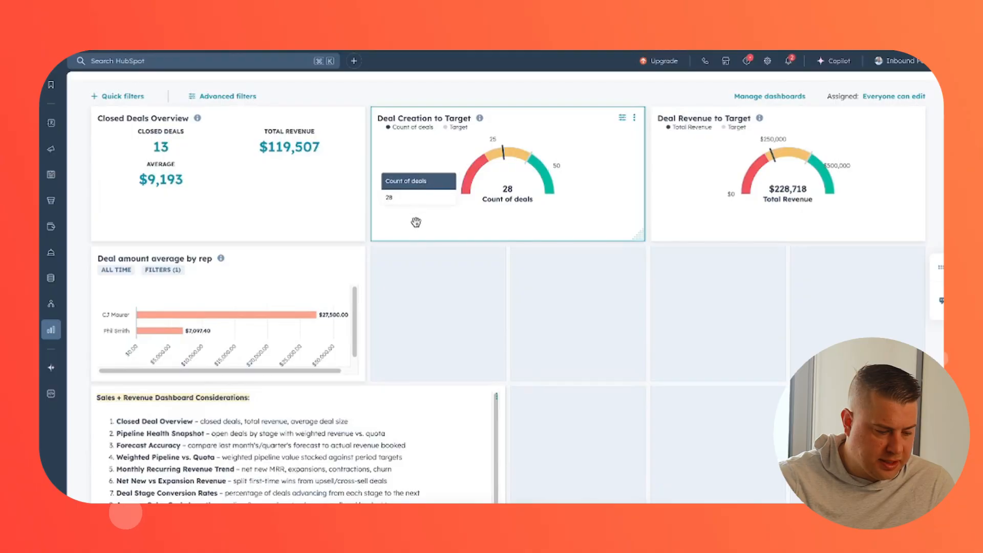
mouse_move(485, 298)
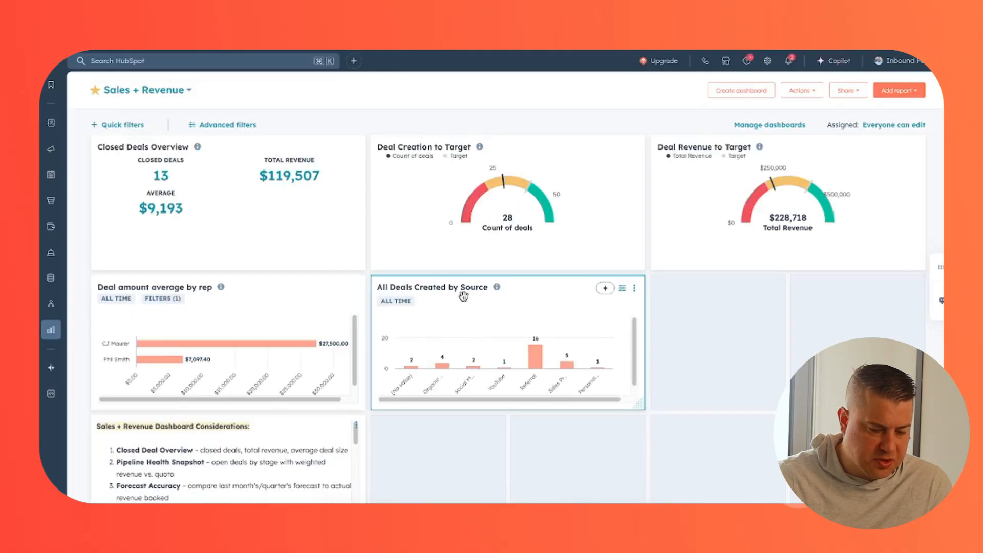
mouse_move(458, 308)
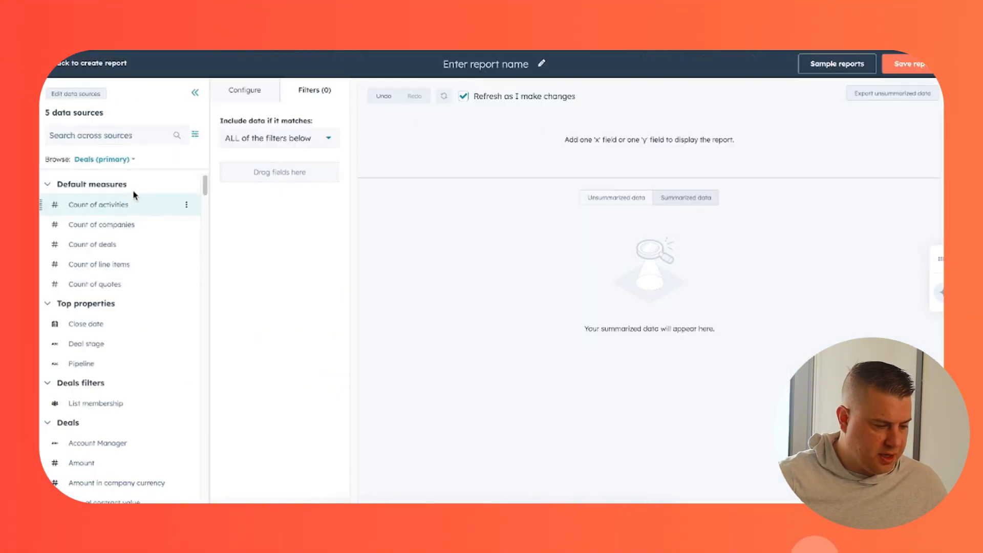
- Filter the report to Deal stage is any of Signed Paperwork or Turned Active
left_click(116, 135)
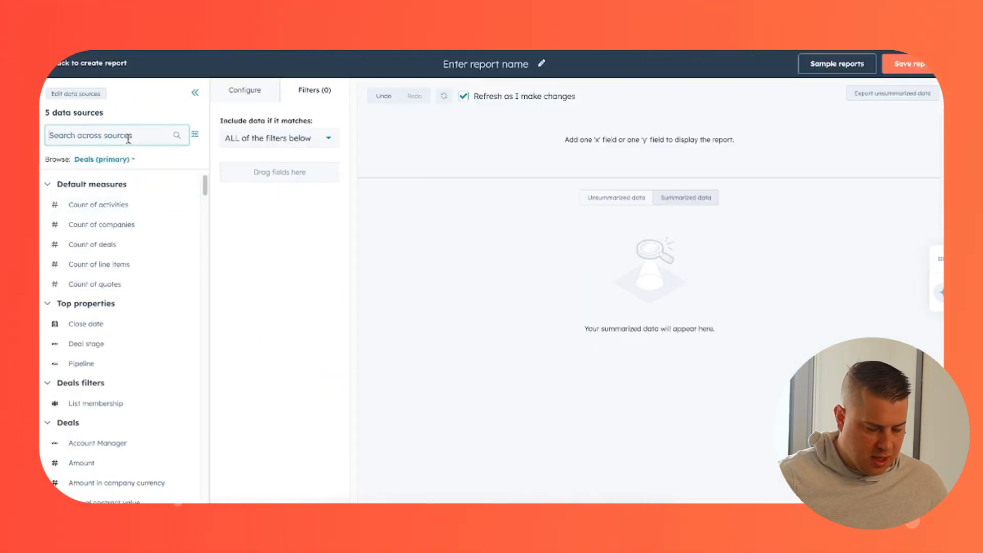
type("stage")
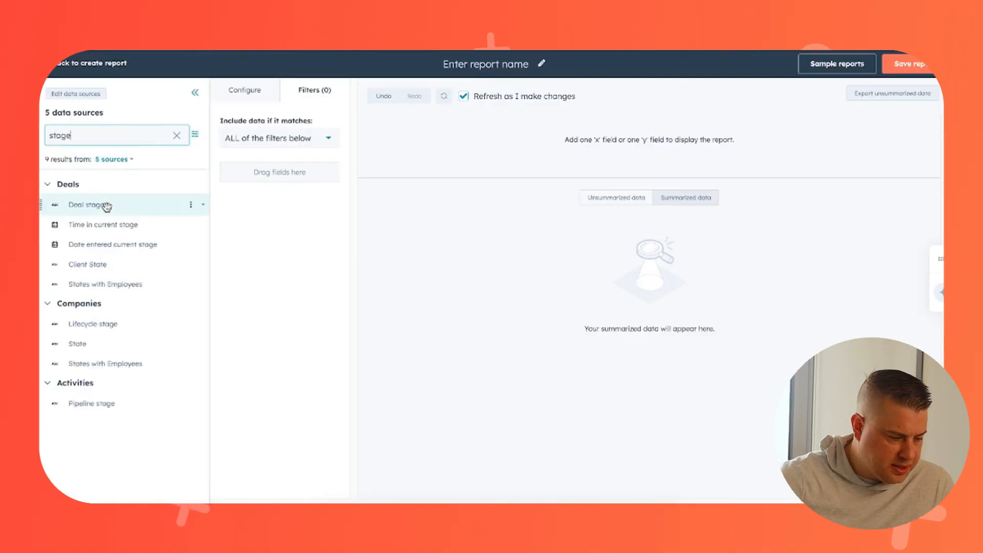
left_click_drag(88, 204, 279, 188)
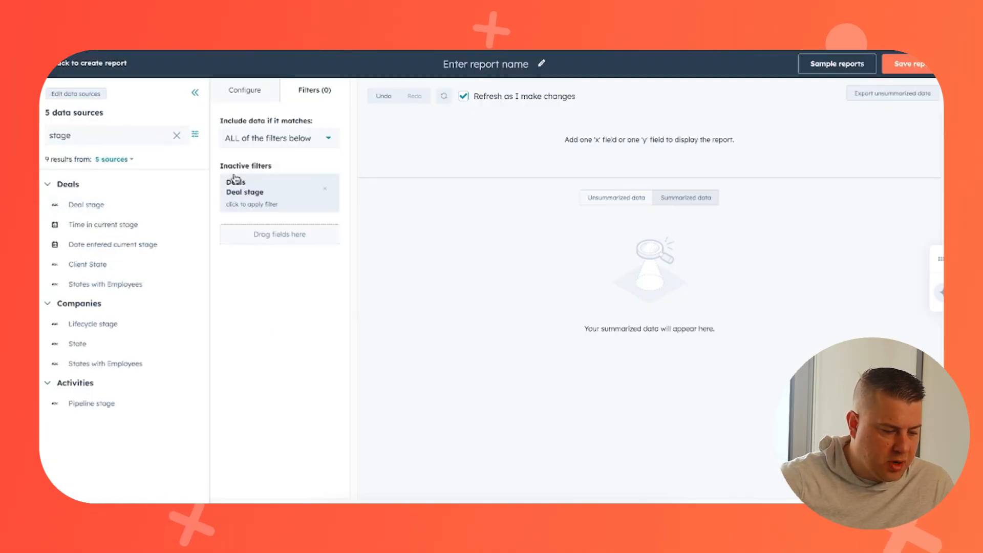
left_click(245, 192)
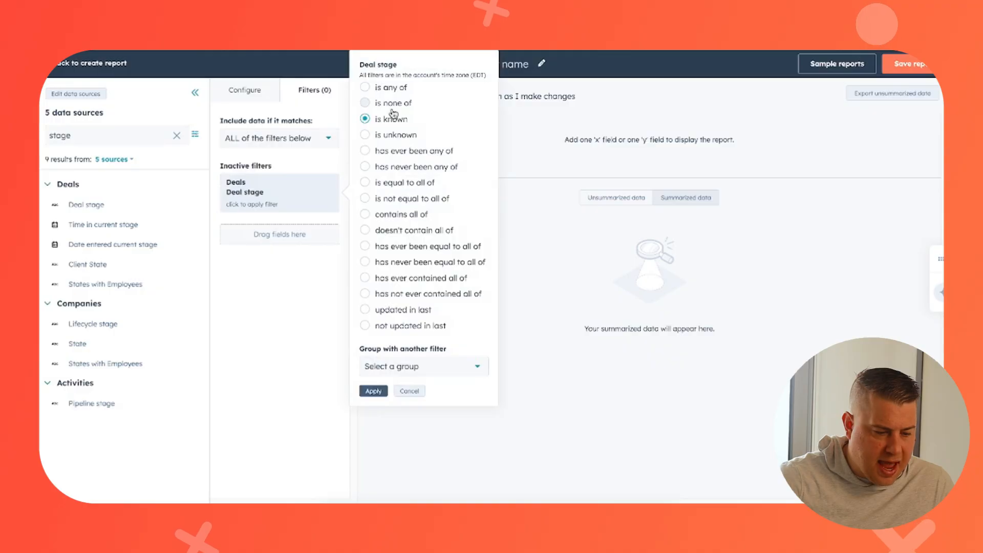
left_click(393, 87)
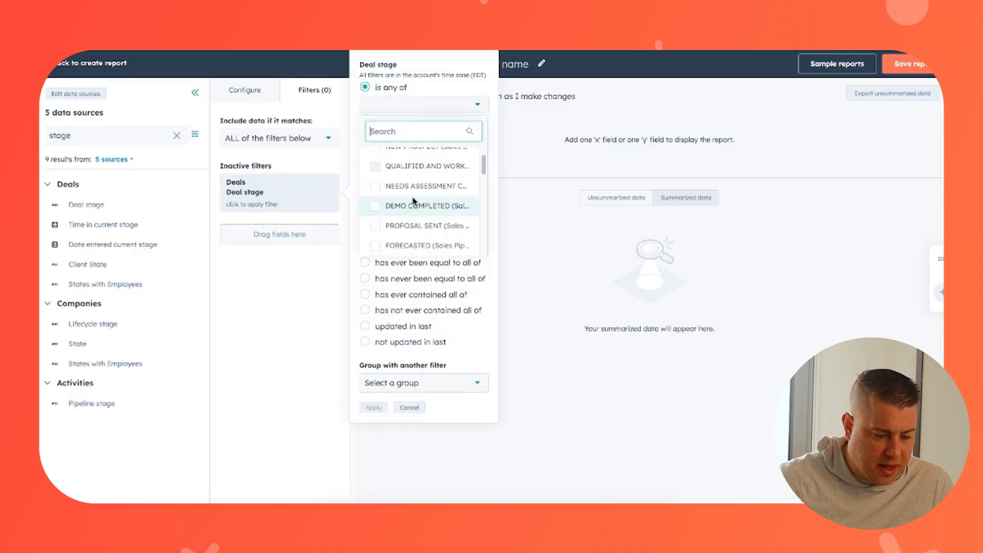
scroll("down", 3)
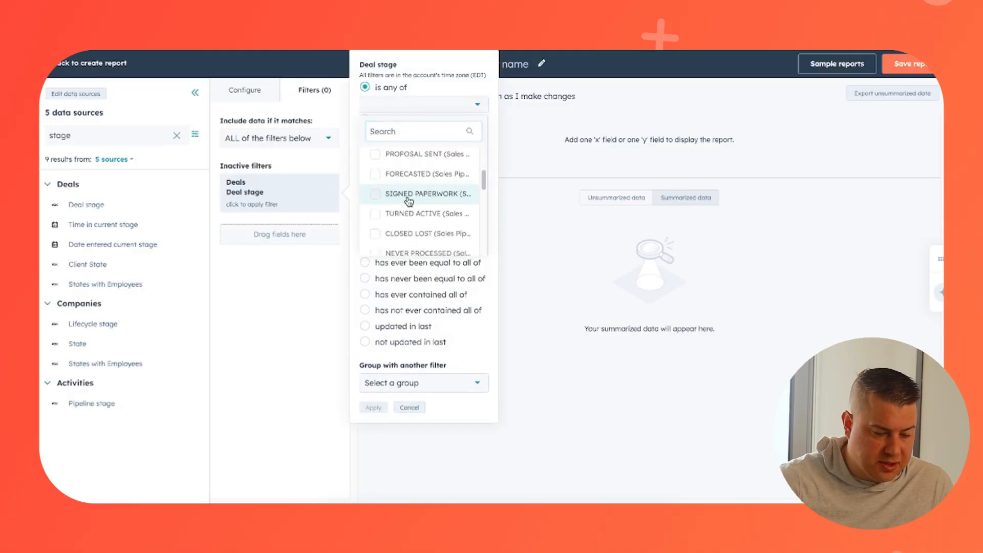
left_click(375, 213)
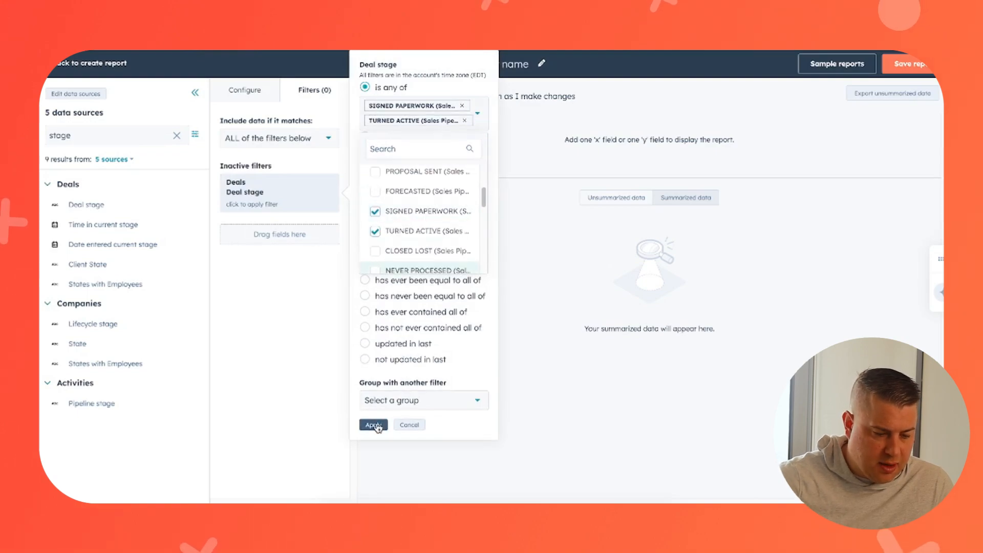
left_click(372, 424)
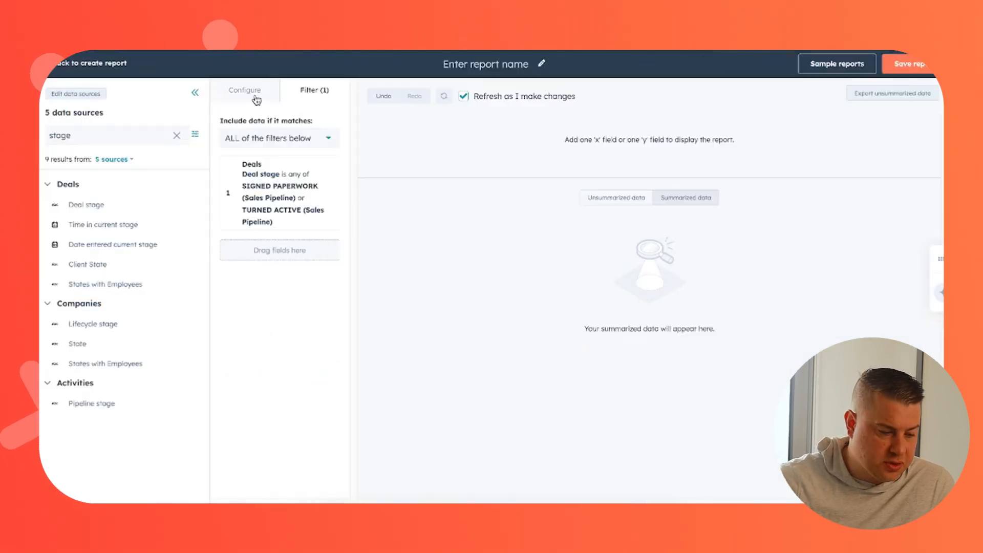
- In the chart setup, find the Source property and place it on the X-axis
left_click(245, 90)
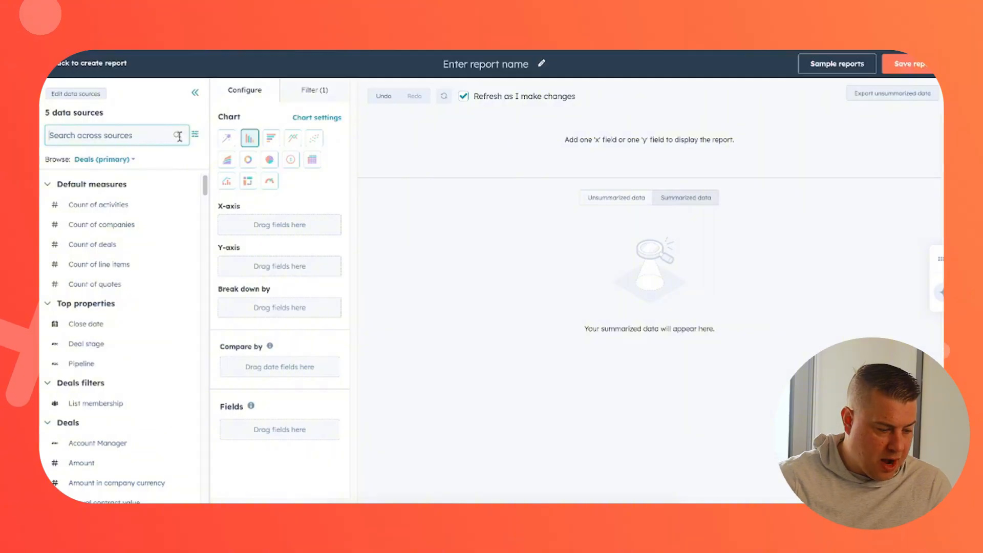
type("source")
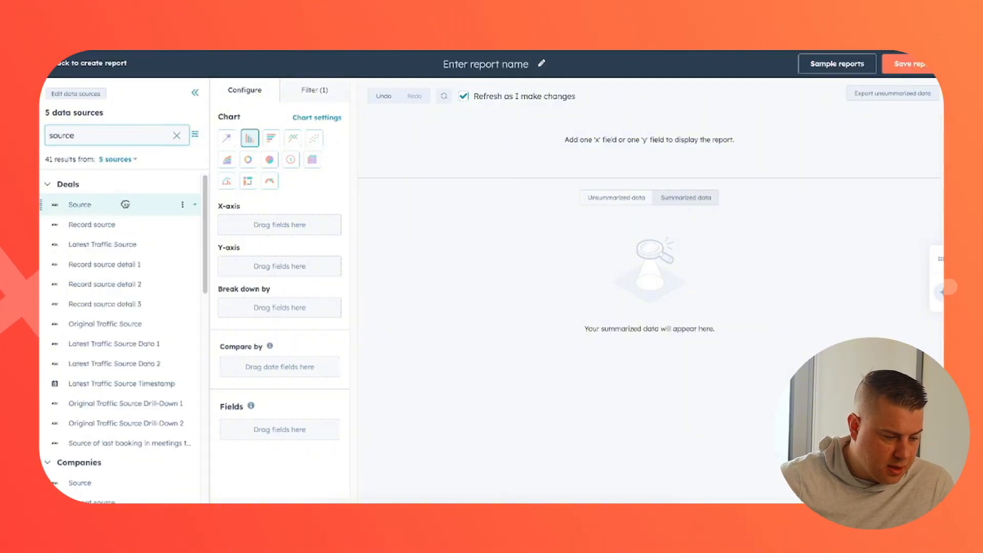
left_click_drag(80, 204, 279, 224)
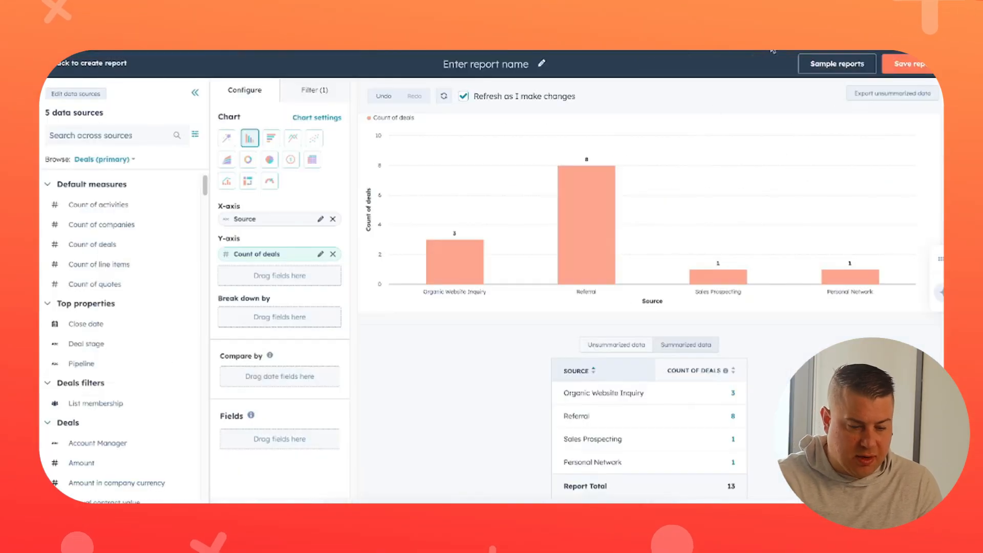
mouse_move(584, 206)
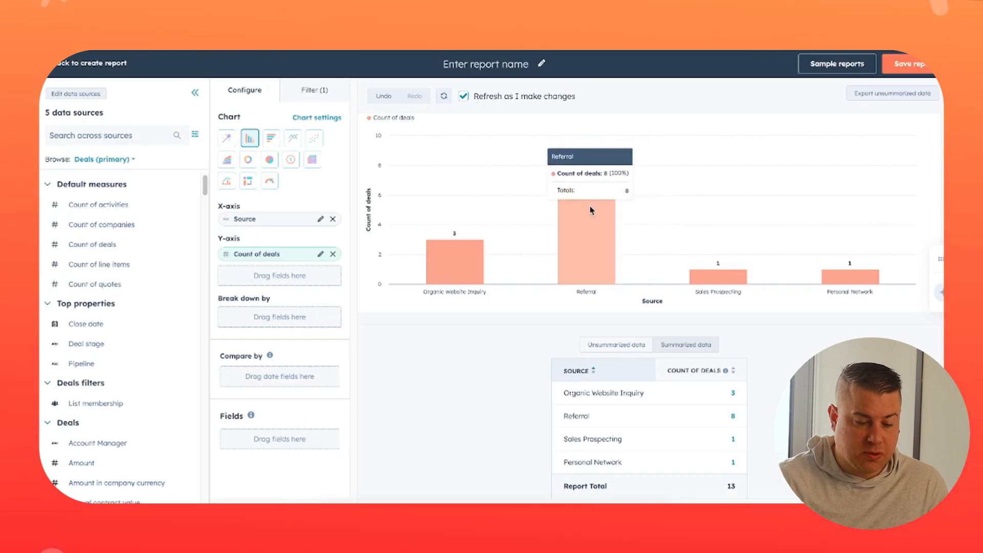
mouse_move(455, 257)
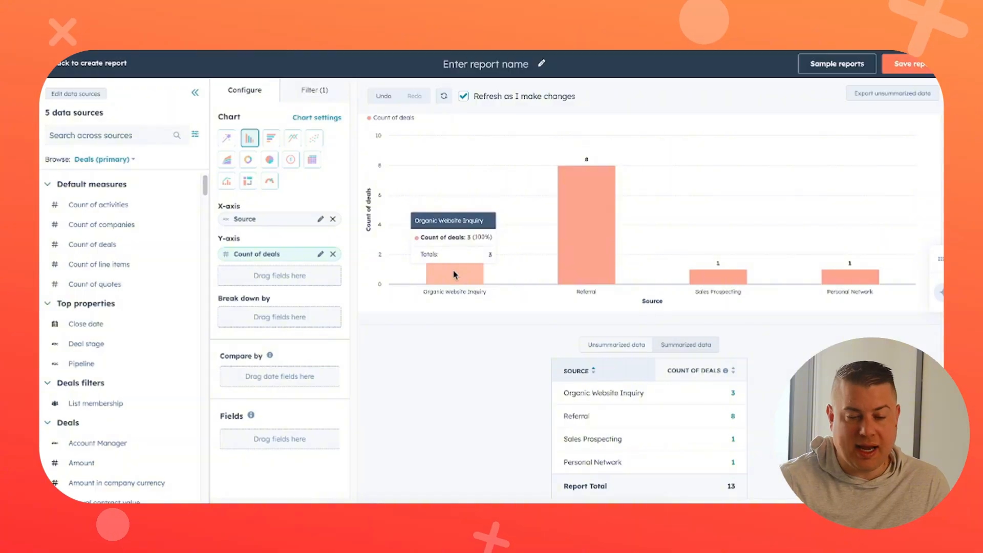
mouse_move(491, 371)
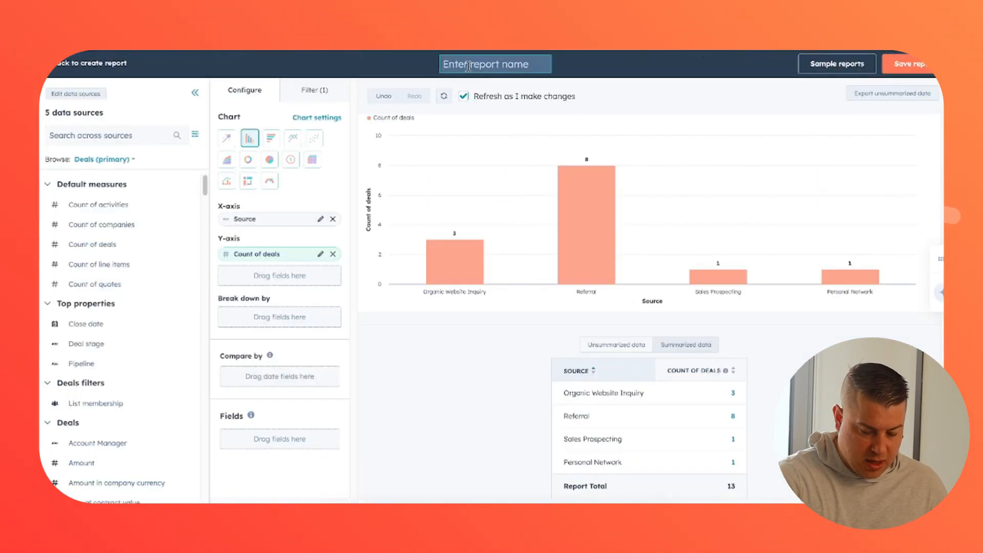
- Title the report 'All Closed Won Deals by Source' and save it to the dashboard
type("All Closed Won Deals by Source")
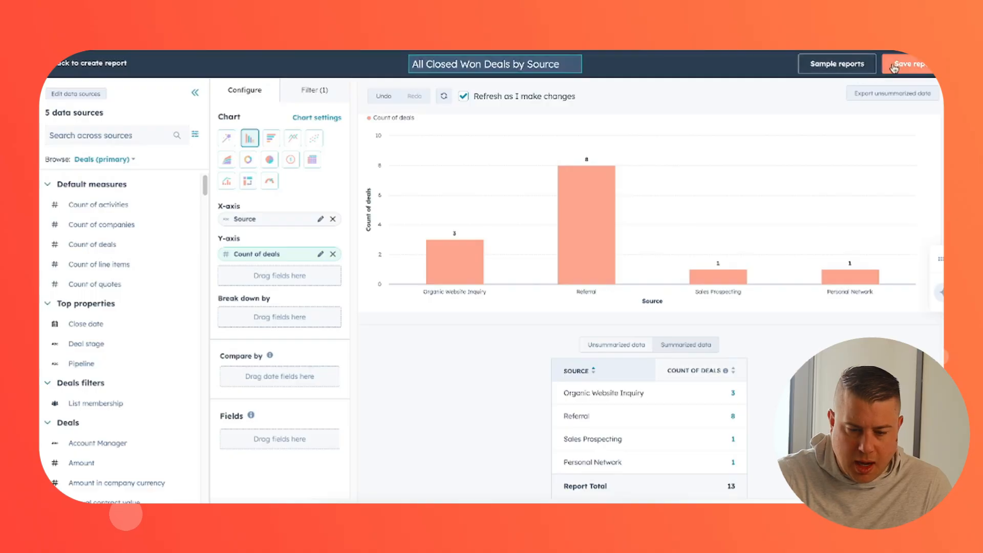
left_click(907, 63)
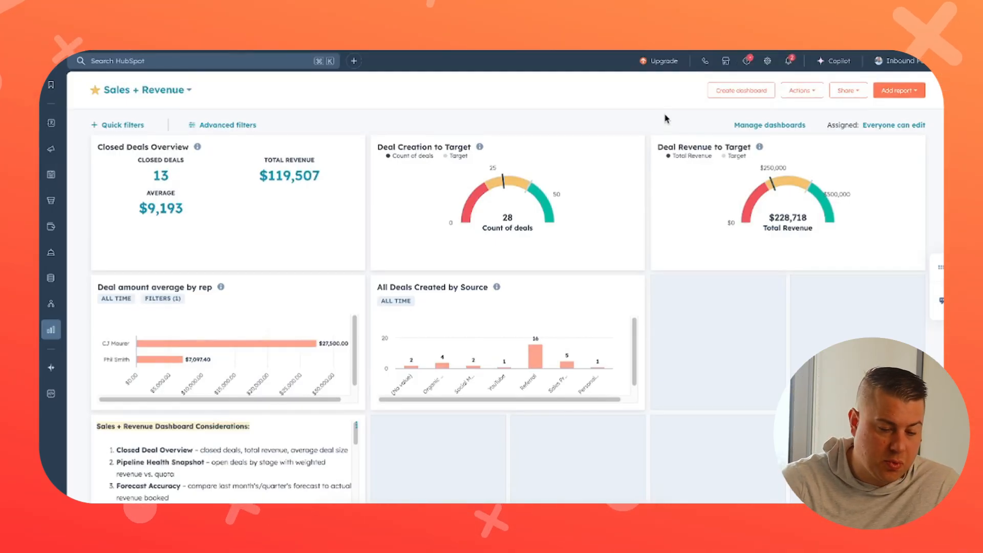
- Leave the Deal Revenue to Target editor without saving, back to the Sales + Revenue dashboard
scroll("down", 3)
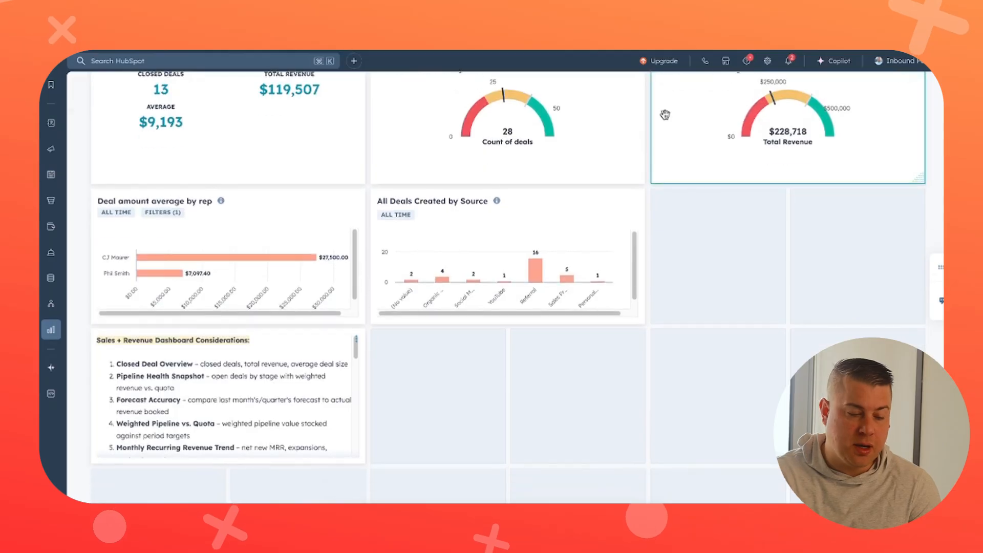
scroll("down", 3)
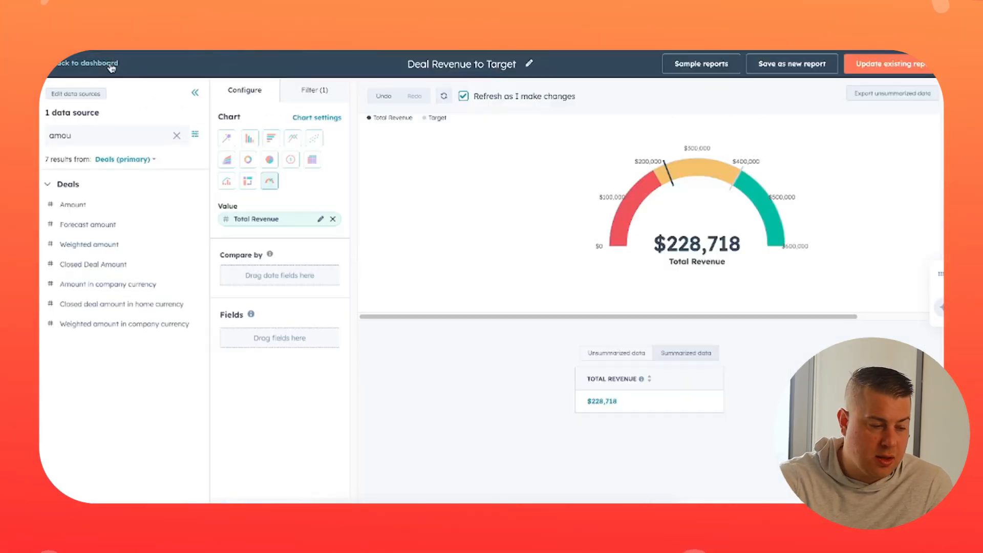
left_click(84, 64)
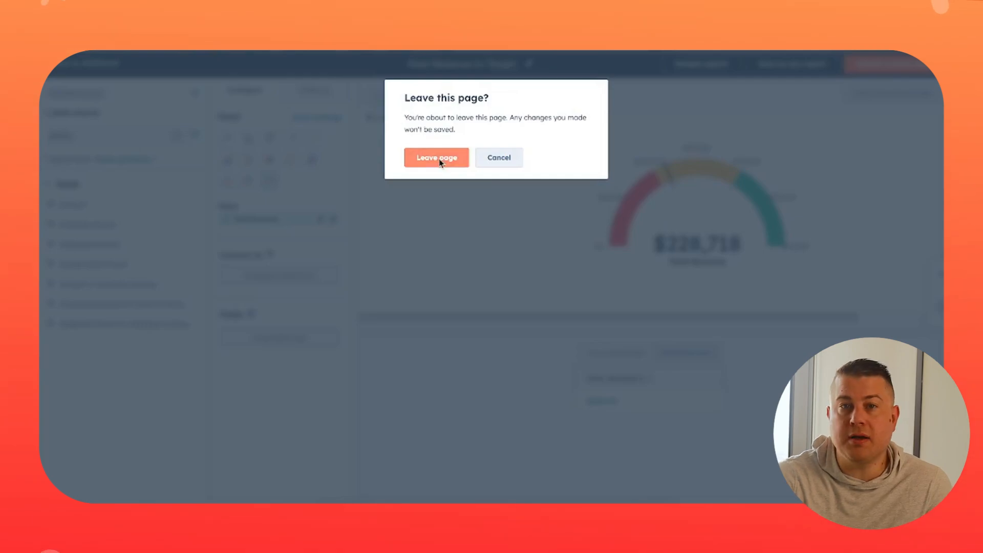
left_click(436, 158)
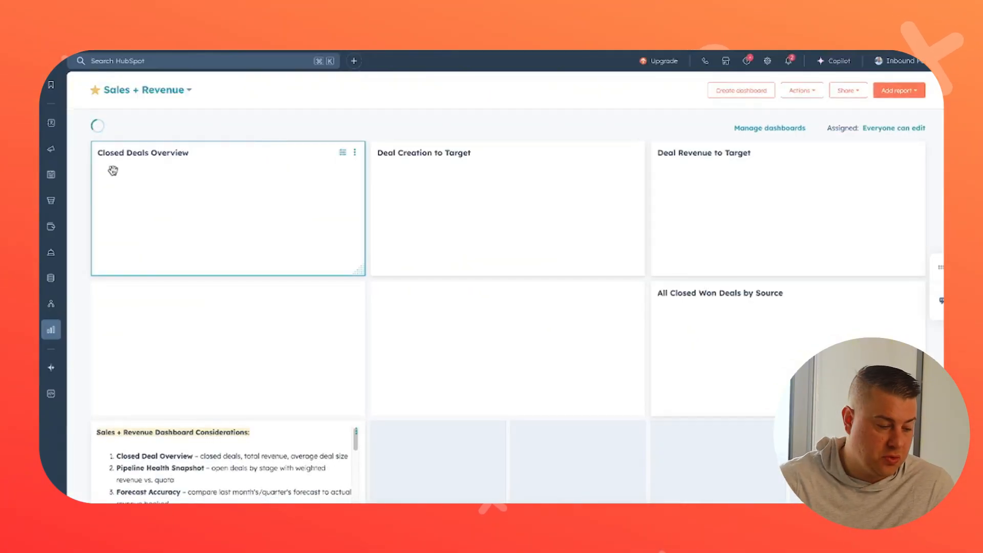
left_click(50, 123)
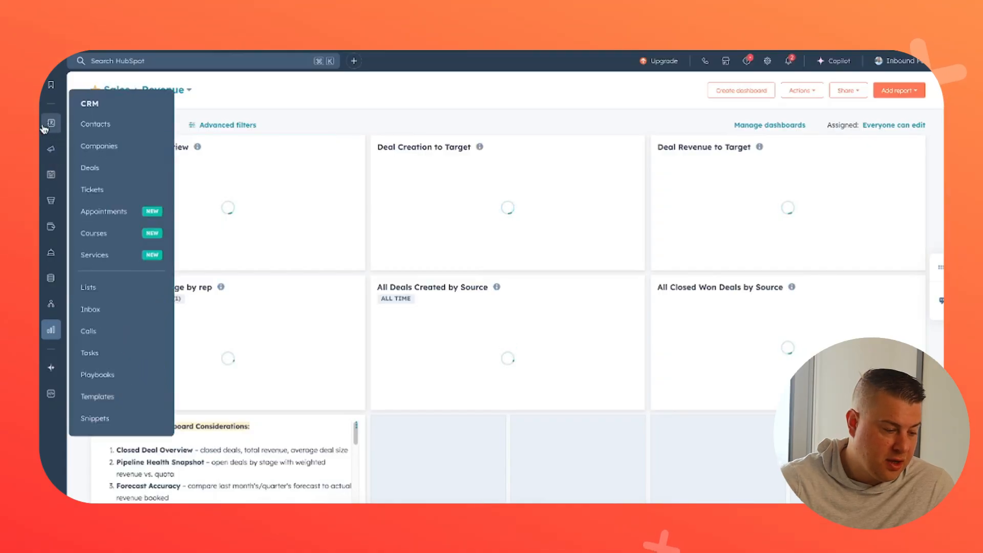
- Go to the Deals pipeline board from the CRM navigation
left_click(90, 168)
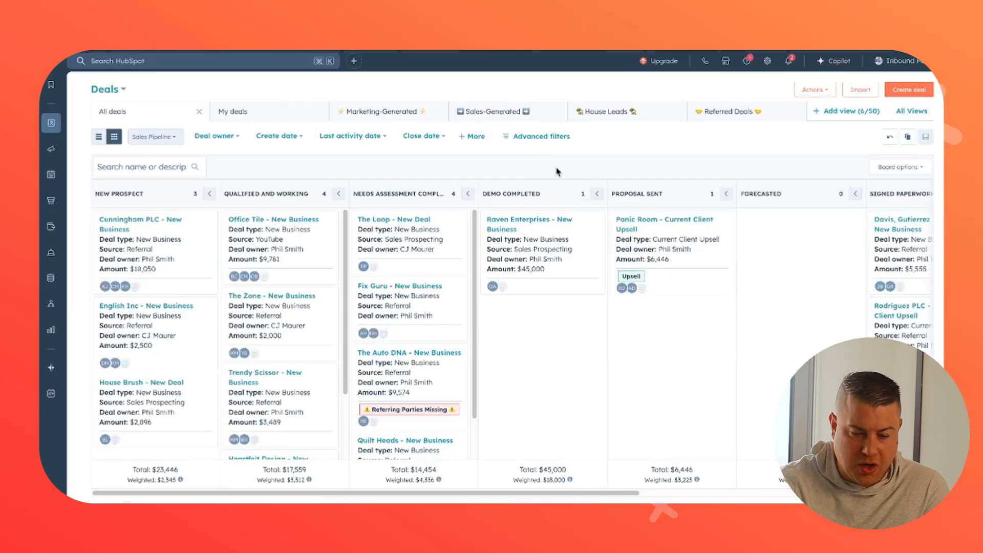